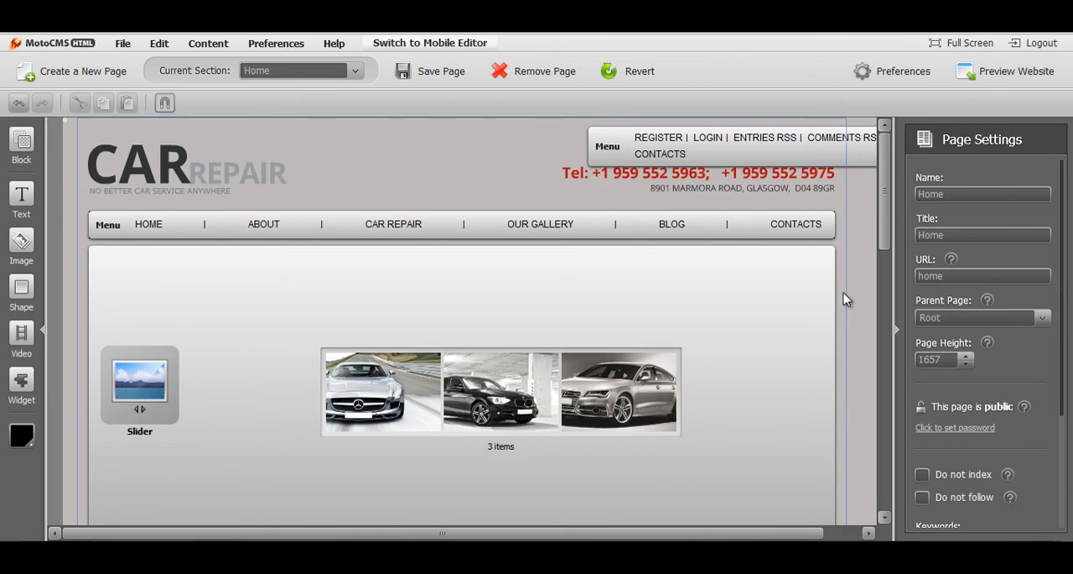
mouse_move(851, 299)
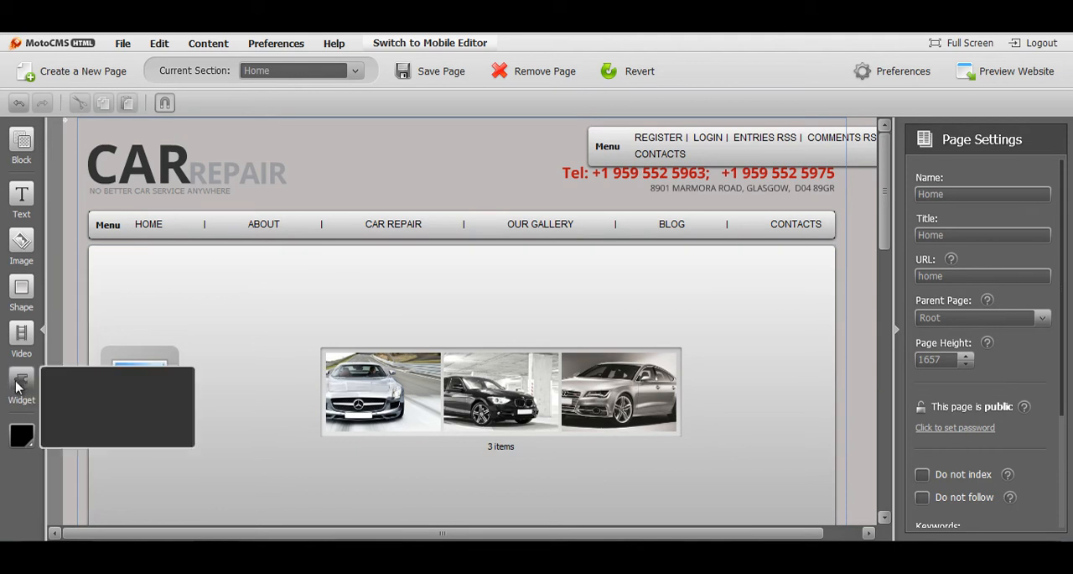
Choose a widget from the left toolbar to add to the Car Repair home page.
left_click(21, 386)
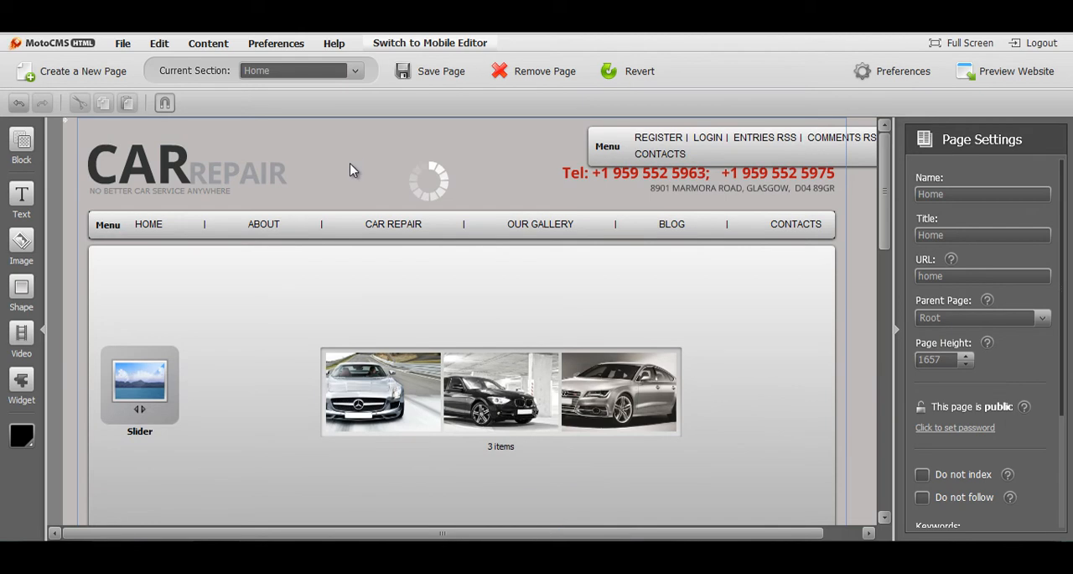
Place the Background Slider, stretch it horizontally and vertically to fill the site, and save the page.
left_click(513, 166)
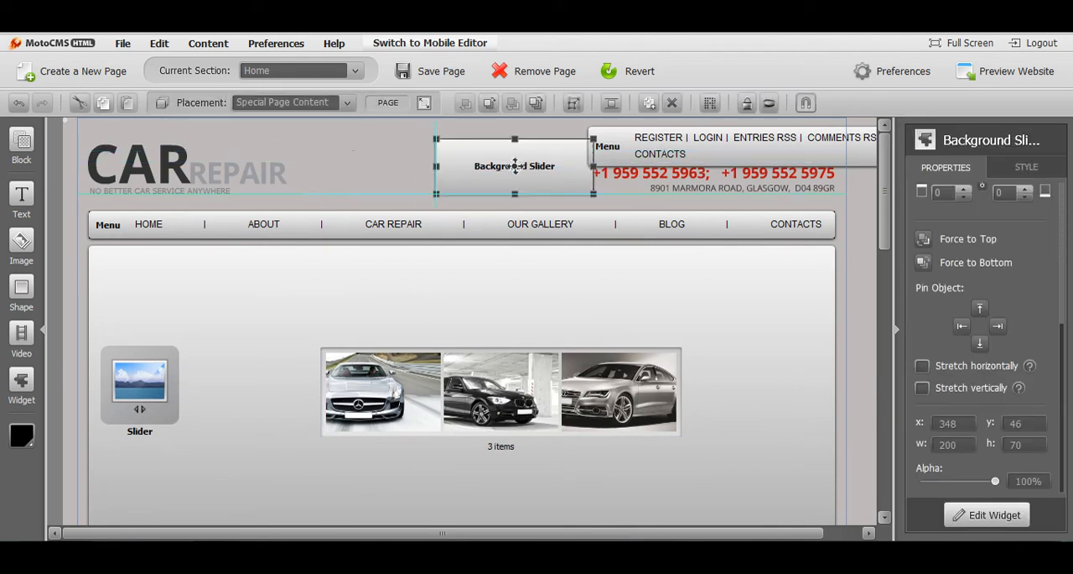
left_click_drag(513, 166, 402, 178)
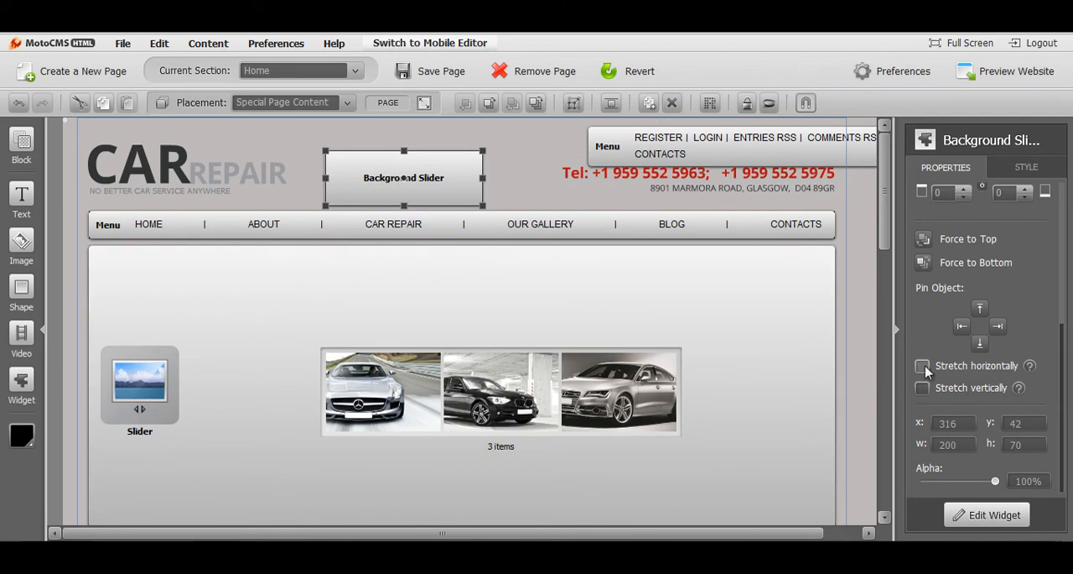
left_click(922, 365)
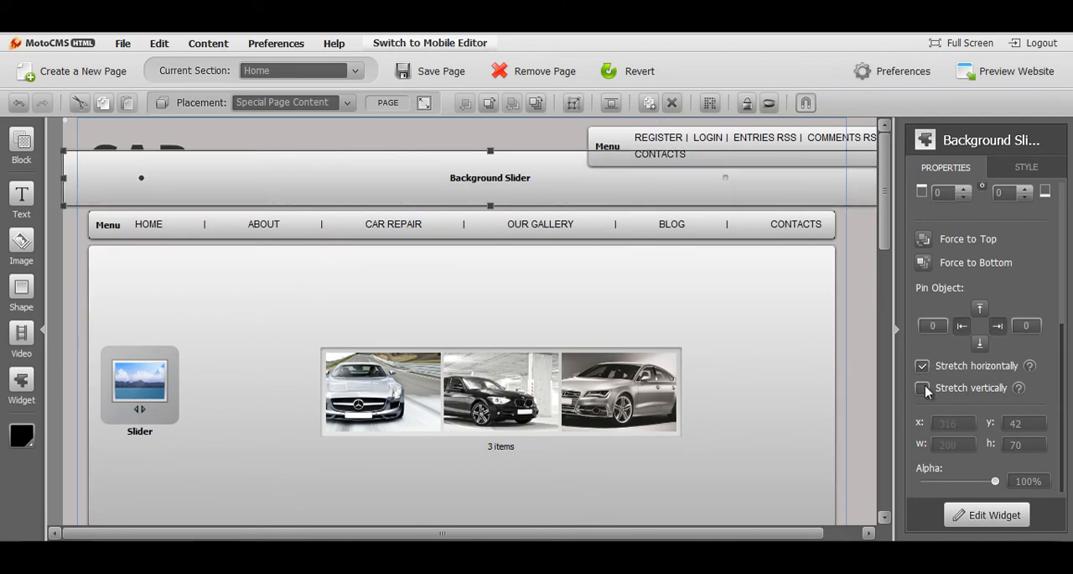
left_click(923, 388)
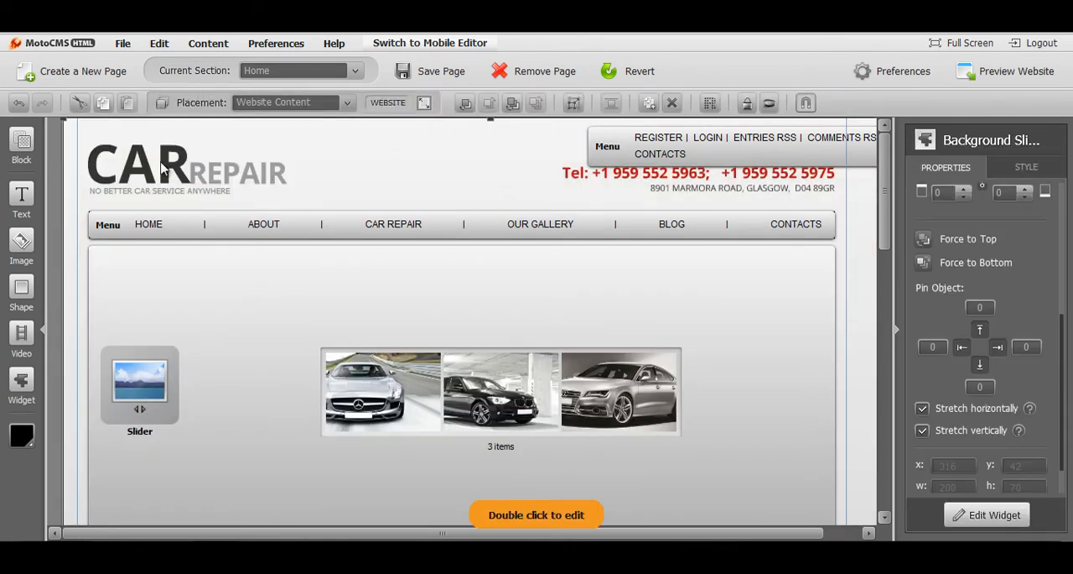
mouse_move(584, 325)
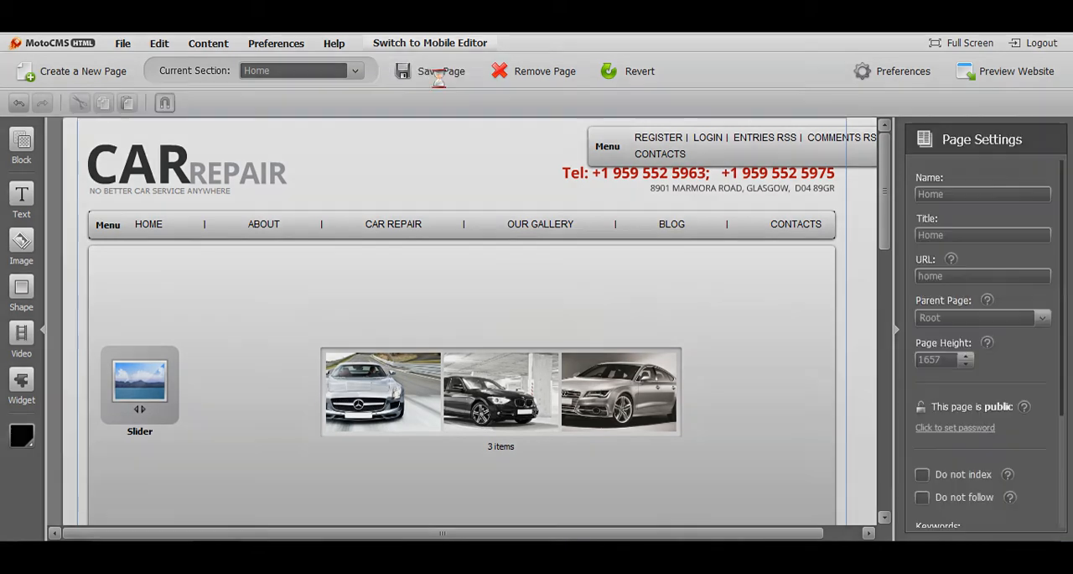
left_click(441, 70)
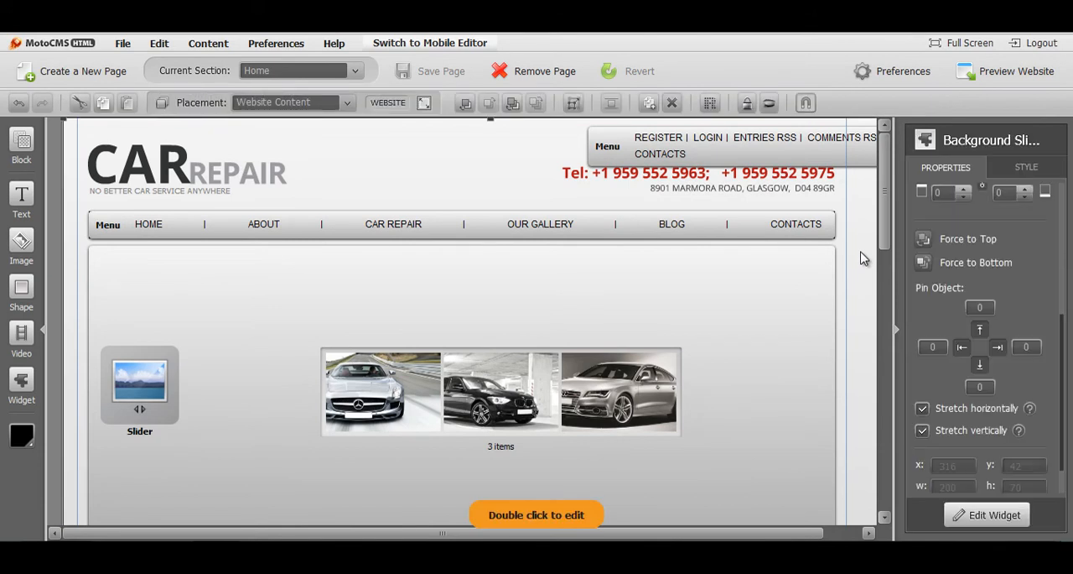
mouse_move(997, 513)
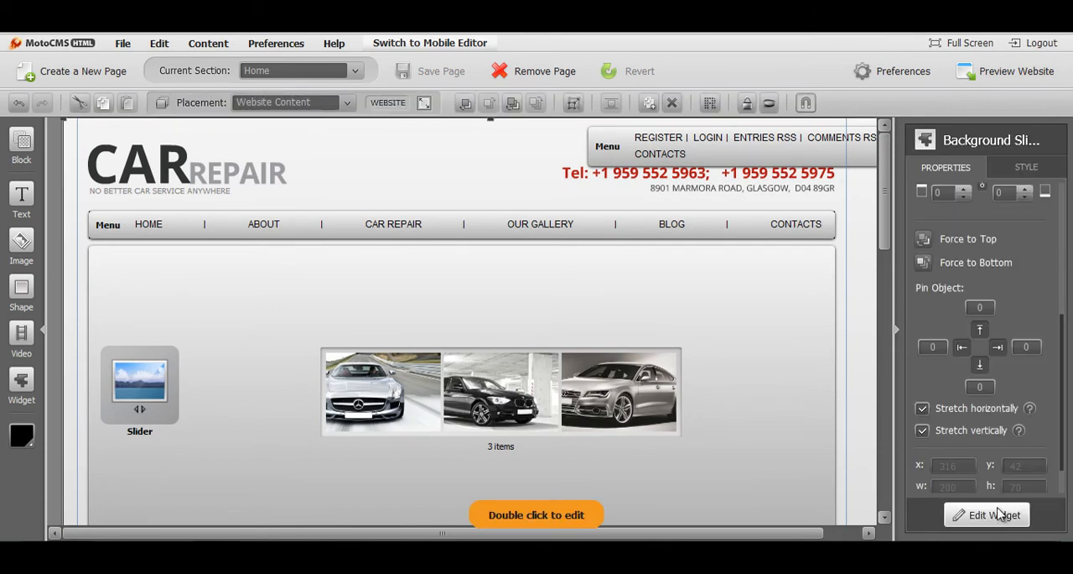
Create new slider content named 'Background Gallery' for the Background Slider widget.
left_click(986, 514)
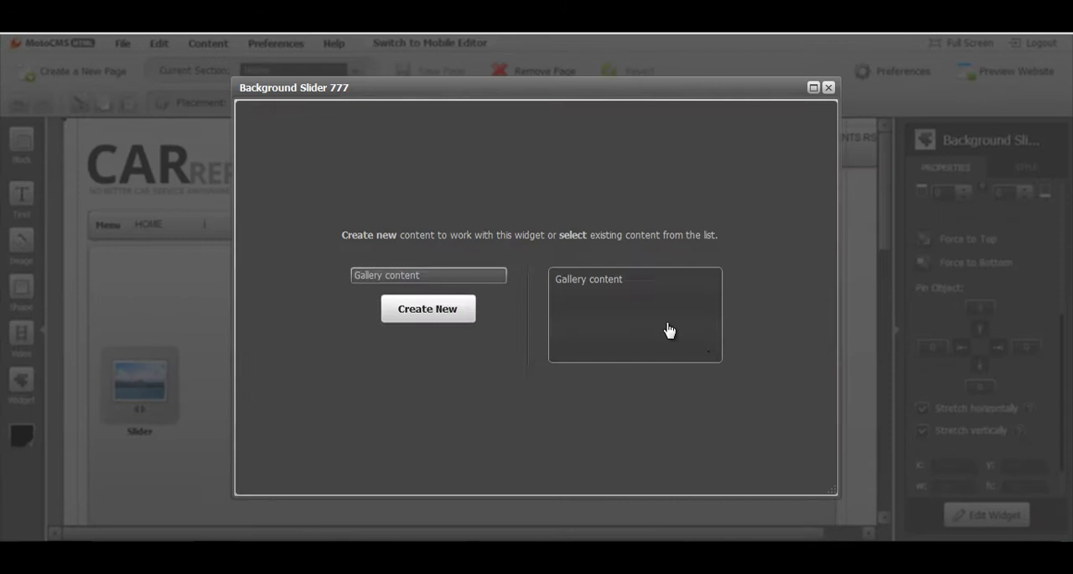
left_click(428, 275)
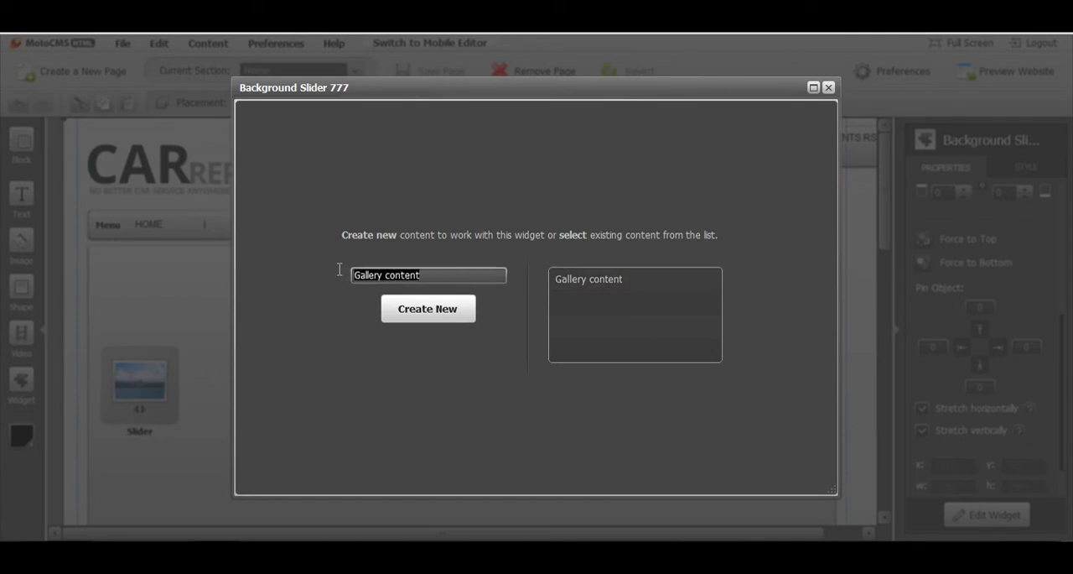
mouse_move(345, 243)
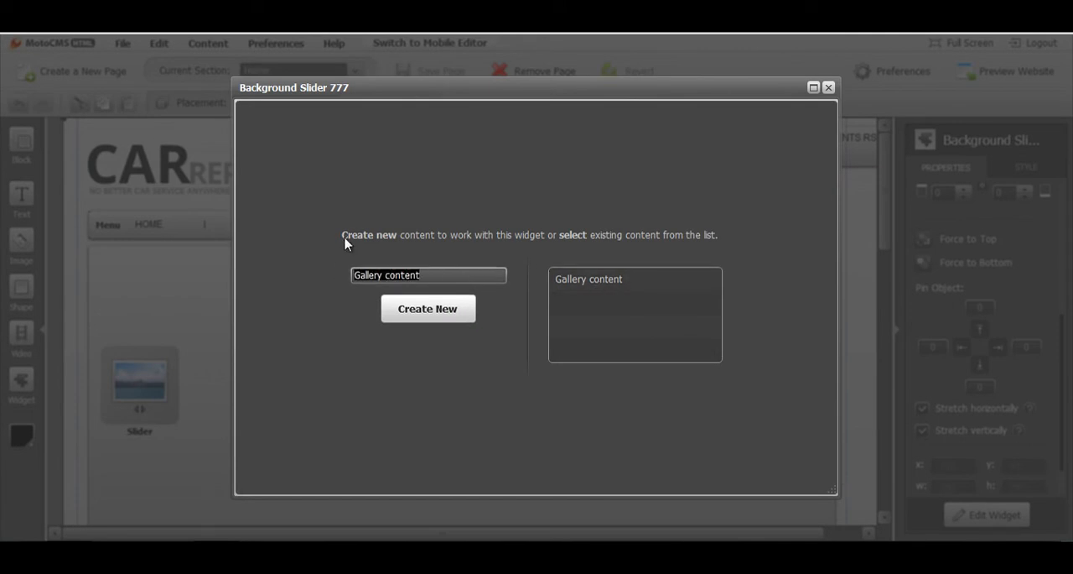
type("Backgr")
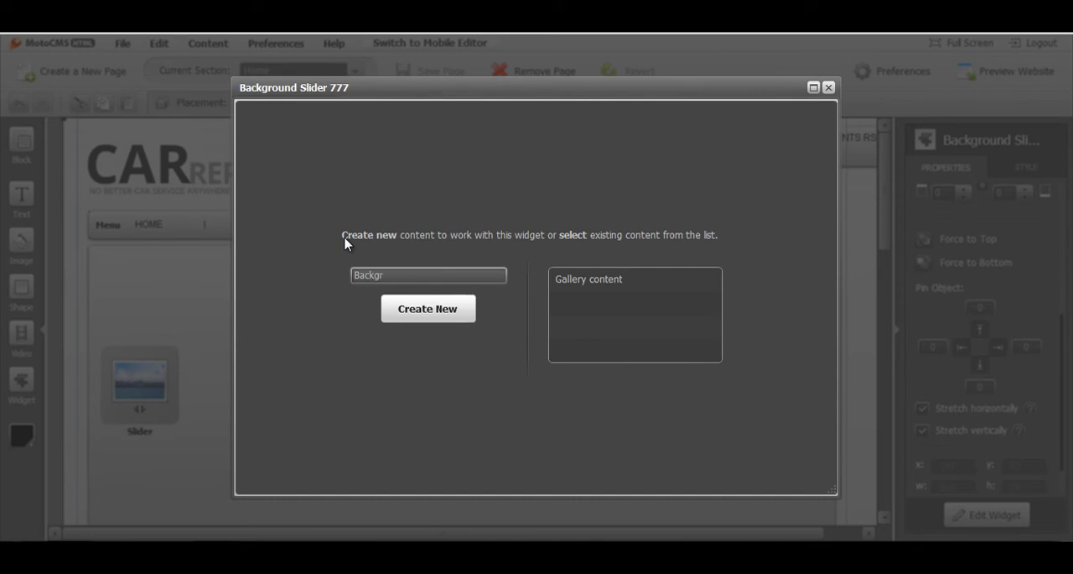
type("ound Gallery")
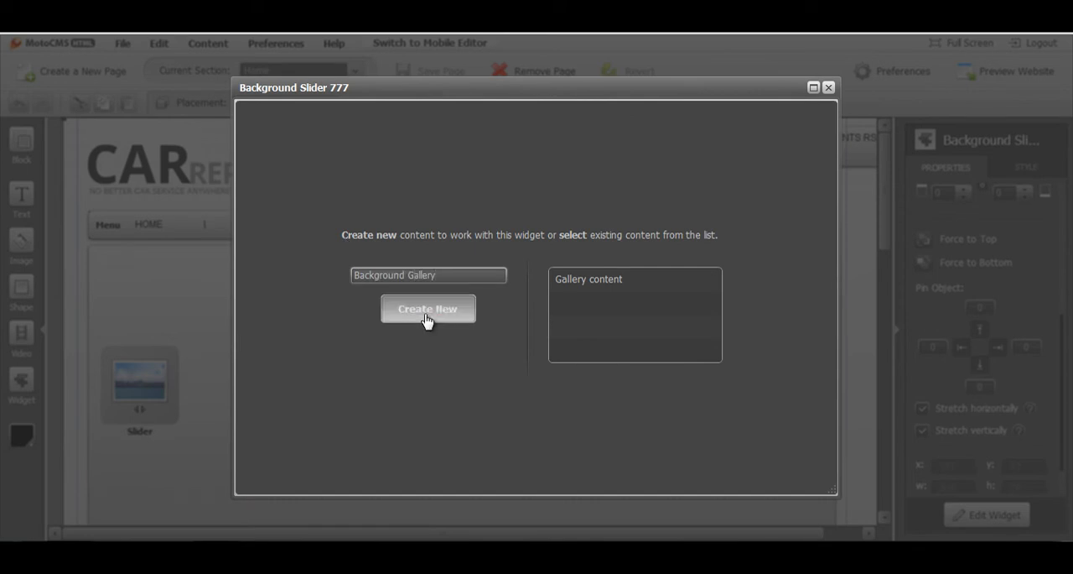
left_click(428, 308)
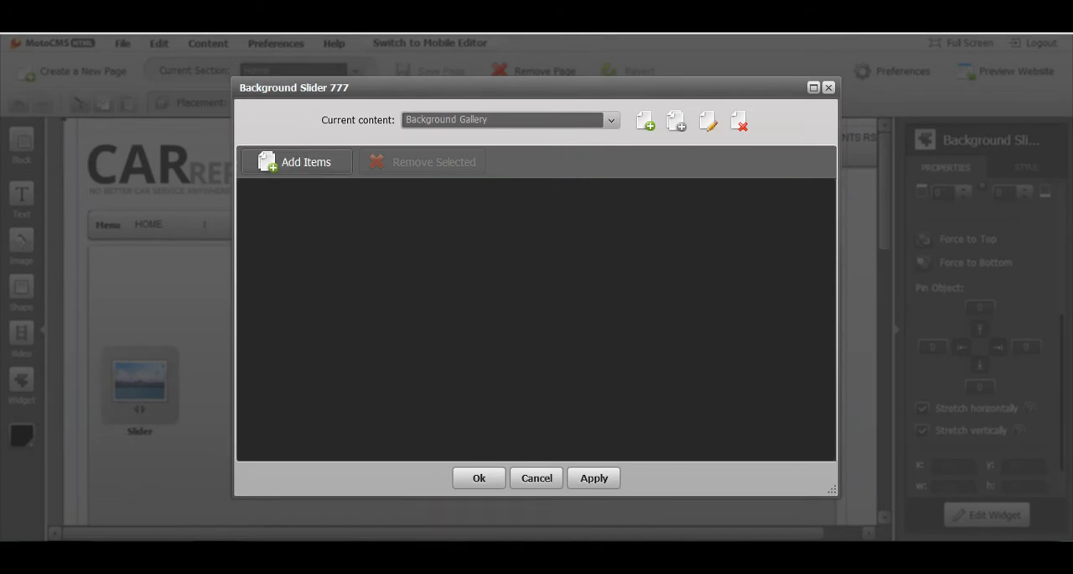
Add three garage repair photos from the Media Library to the gallery and confirm with Ok.
left_click(306, 163)
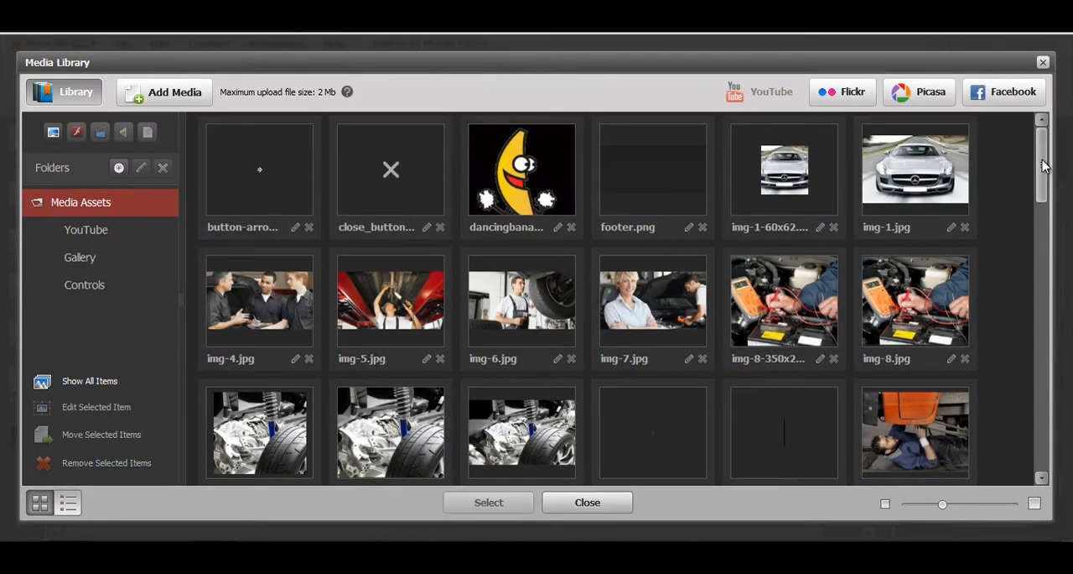
scroll("down", 3)
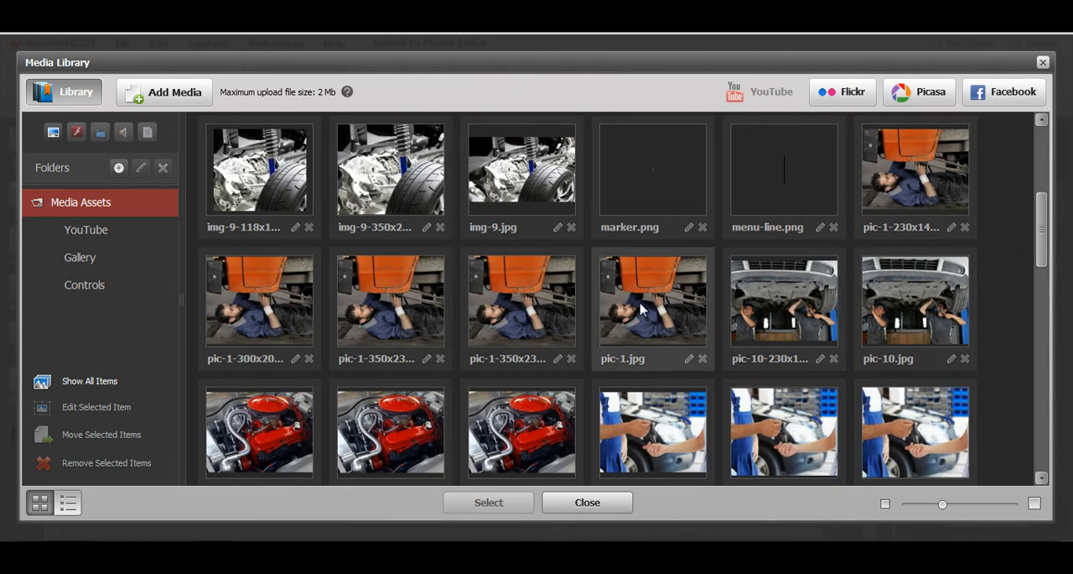
left_click(653, 302)
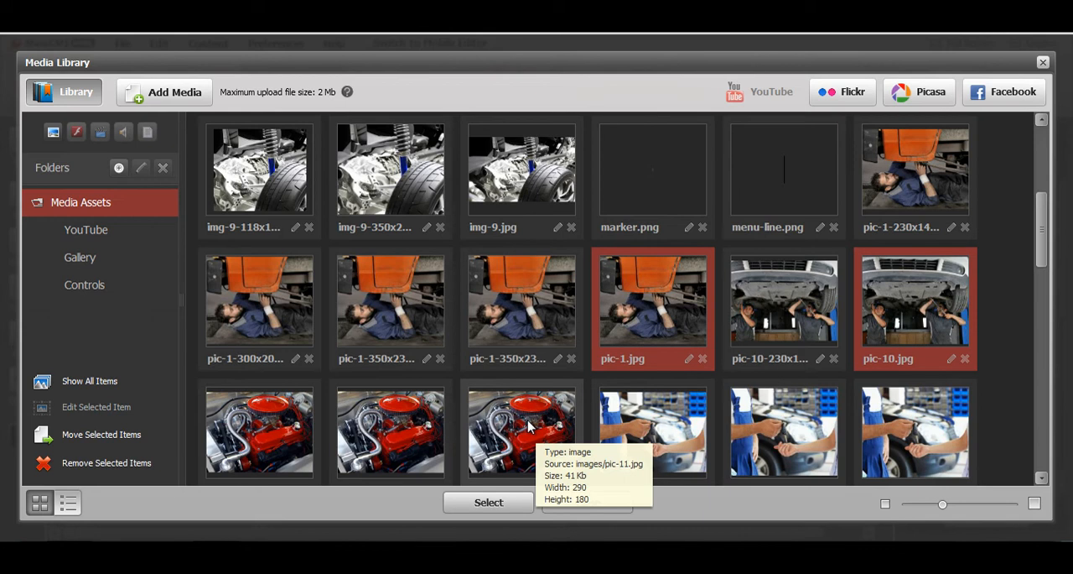
scroll("down", 3)
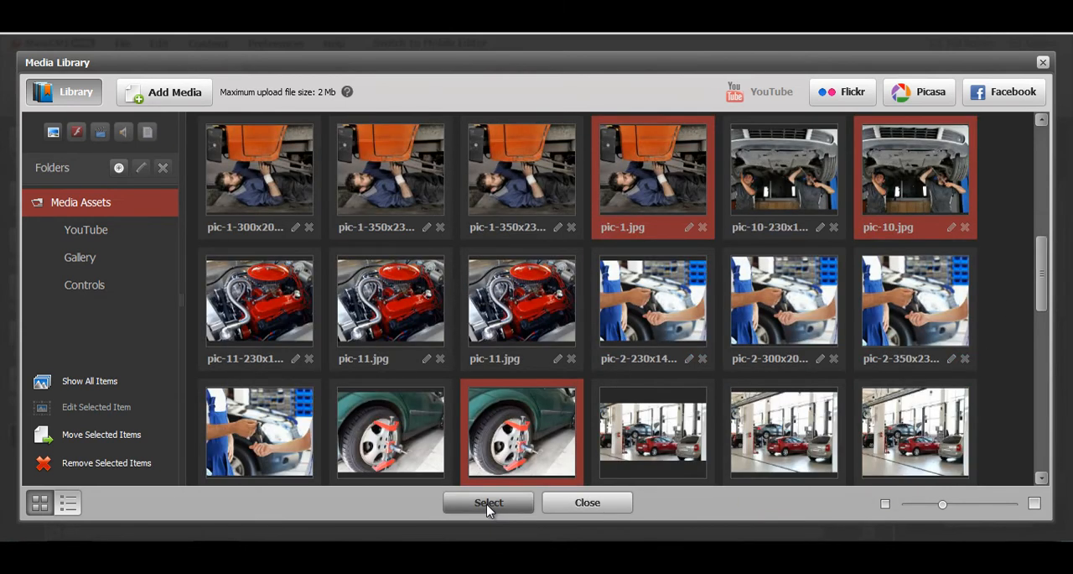
left_click(488, 501)
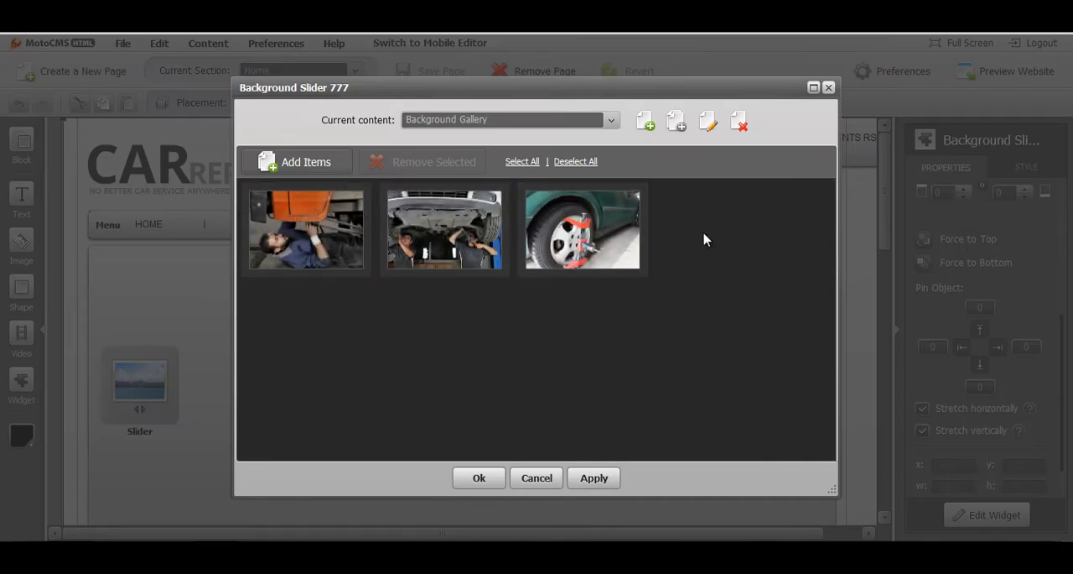
left_click(593, 476)
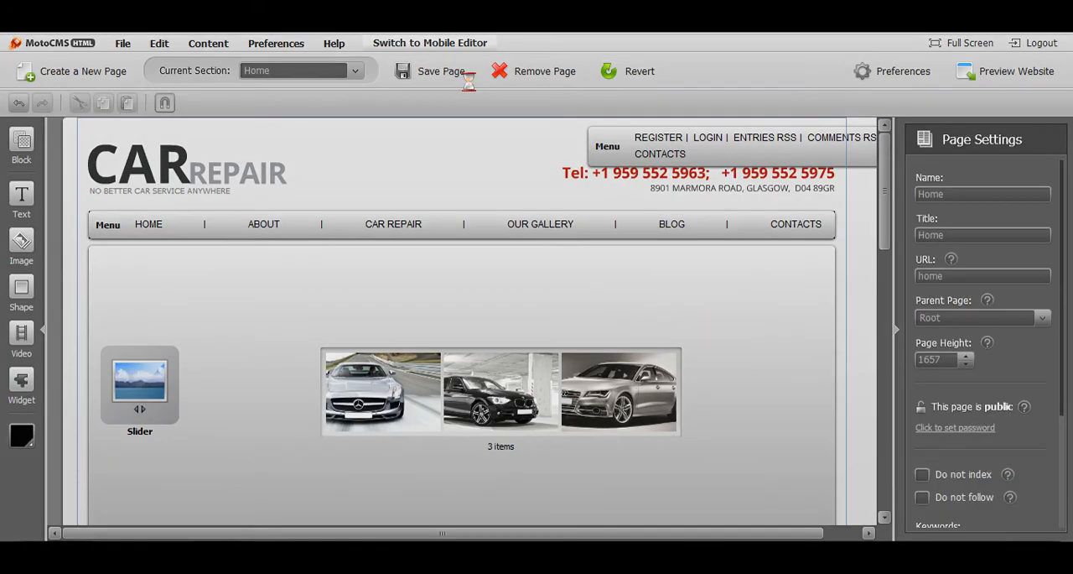
Save the page and preview the site, advancing the full-page background slideshow to the next photo.
left_click(1017, 70)
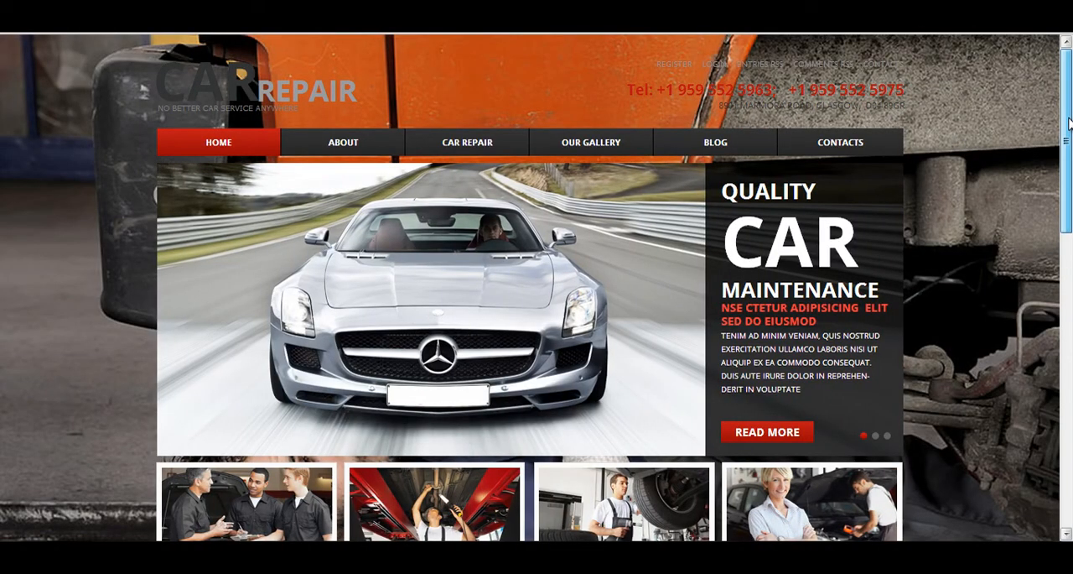
scroll("down", 3)
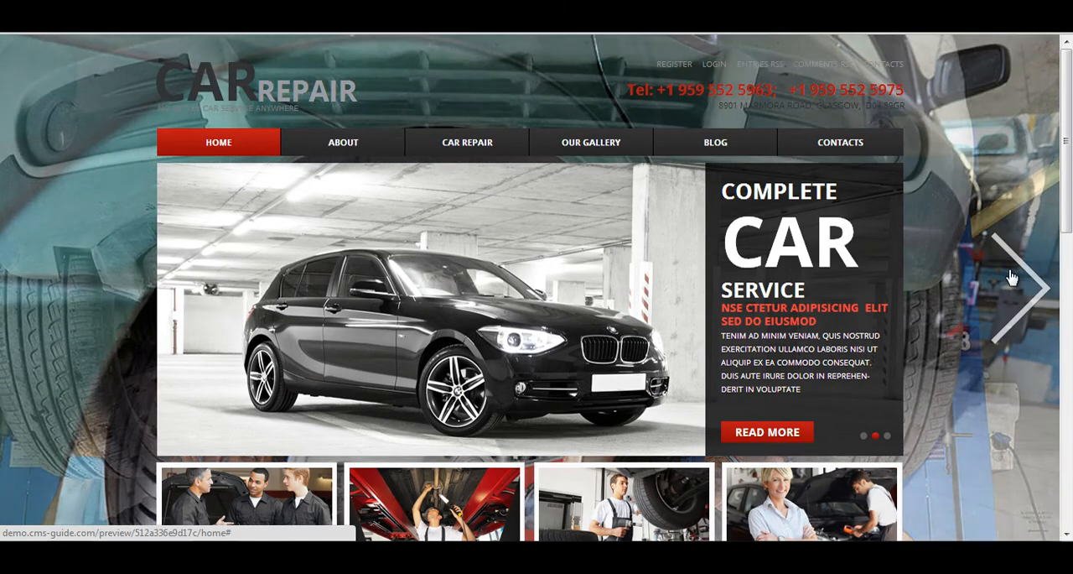
left_click(1019, 289)
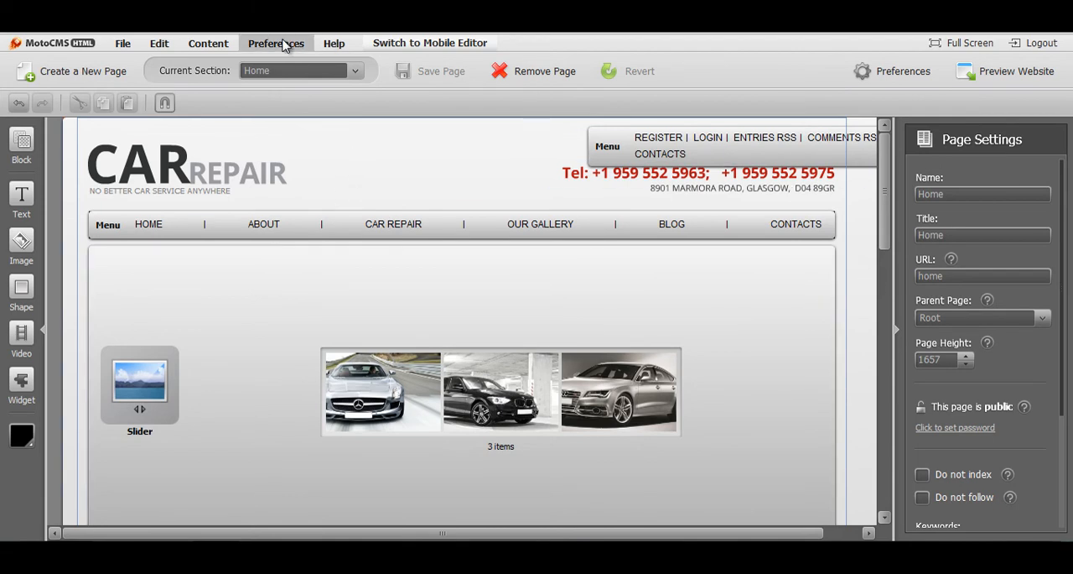
In Website Preferences > Background Gallery Style, set Show Buttons to 'When hovering on particular area'.
left_click(275, 43)
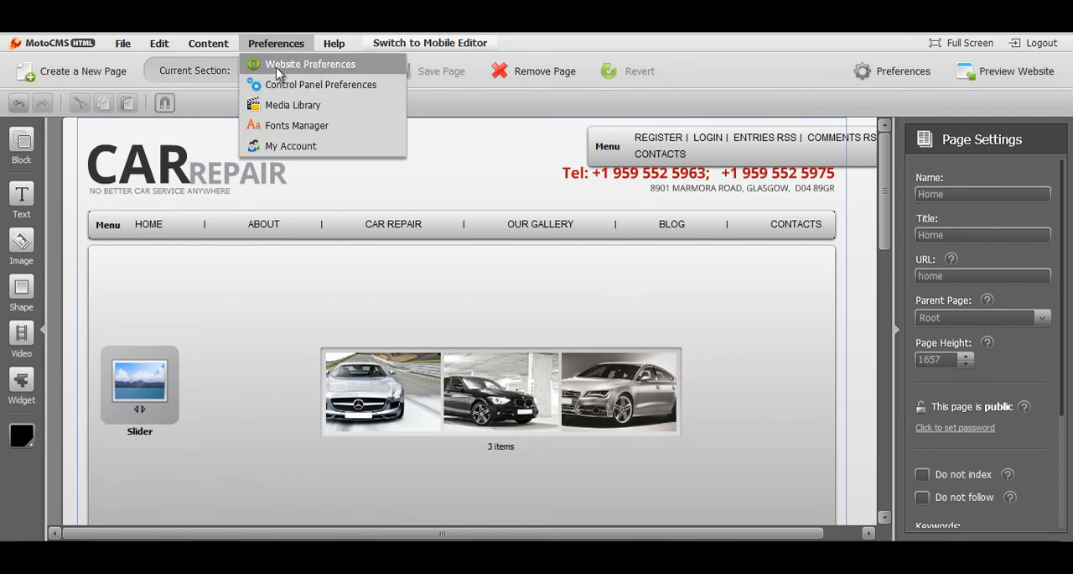
left_click(310, 64)
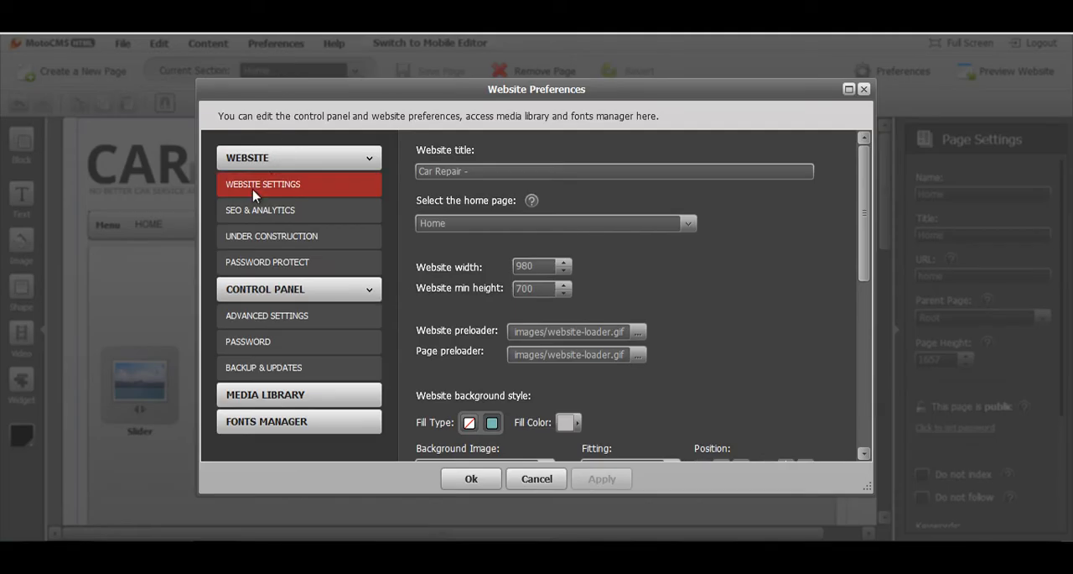
scroll("down", 3)
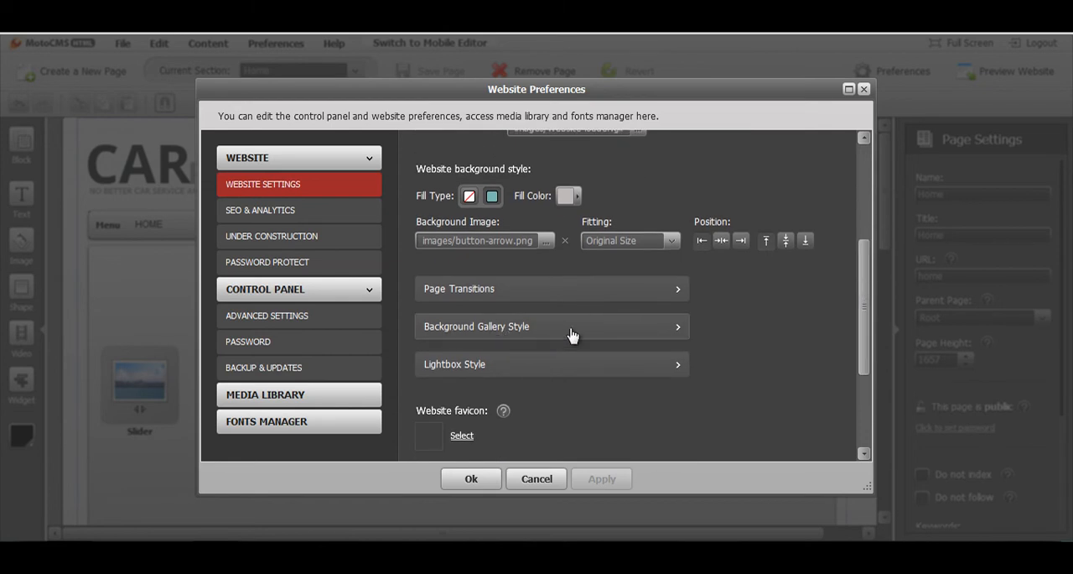
left_click(552, 325)
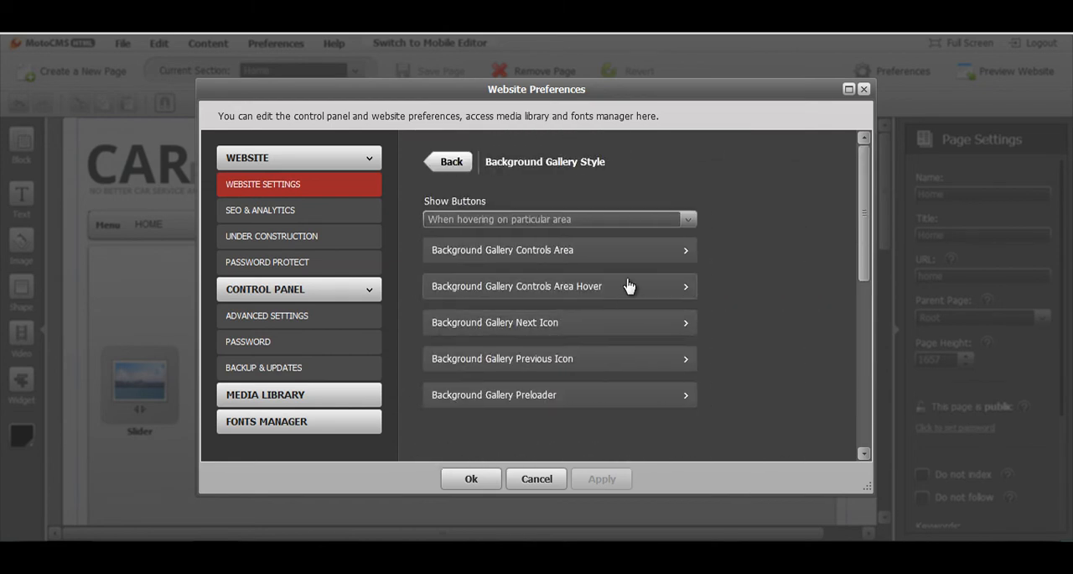
mouse_move(689, 218)
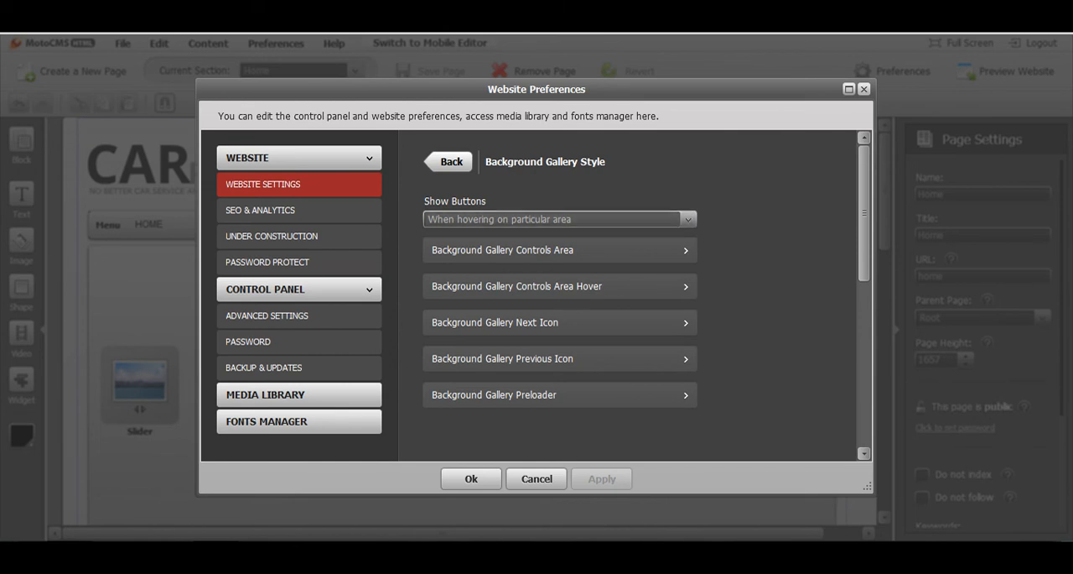
mouse_move(78, 173)
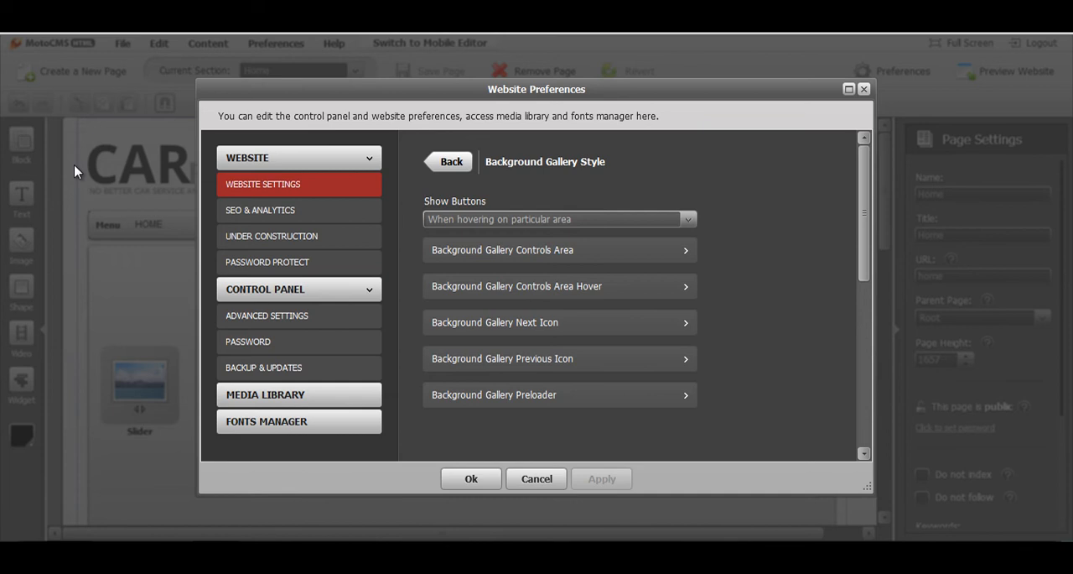
left_click(557, 218)
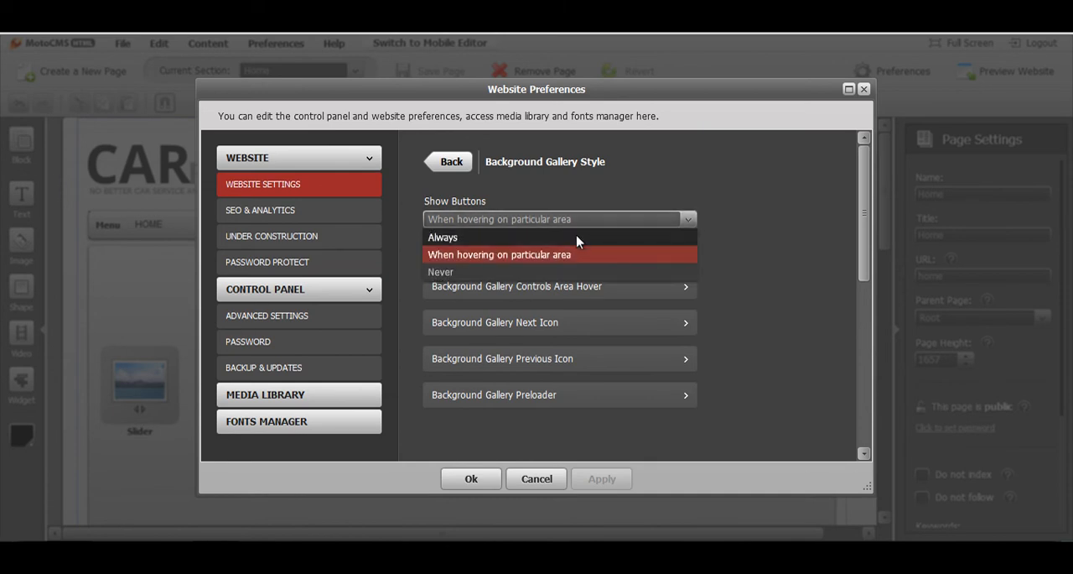
mouse_move(545, 245)
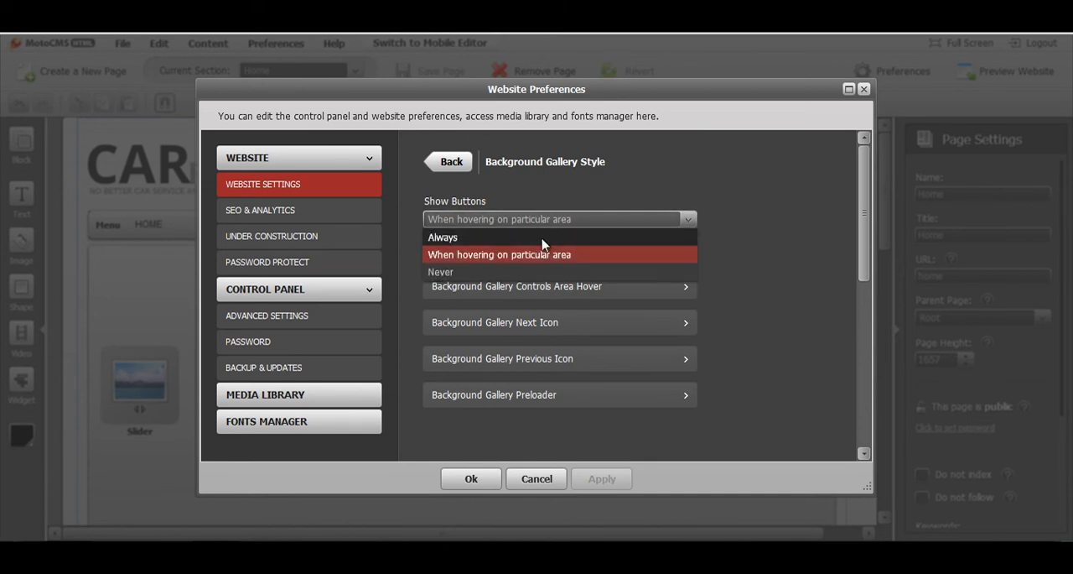
mouse_move(595, 258)
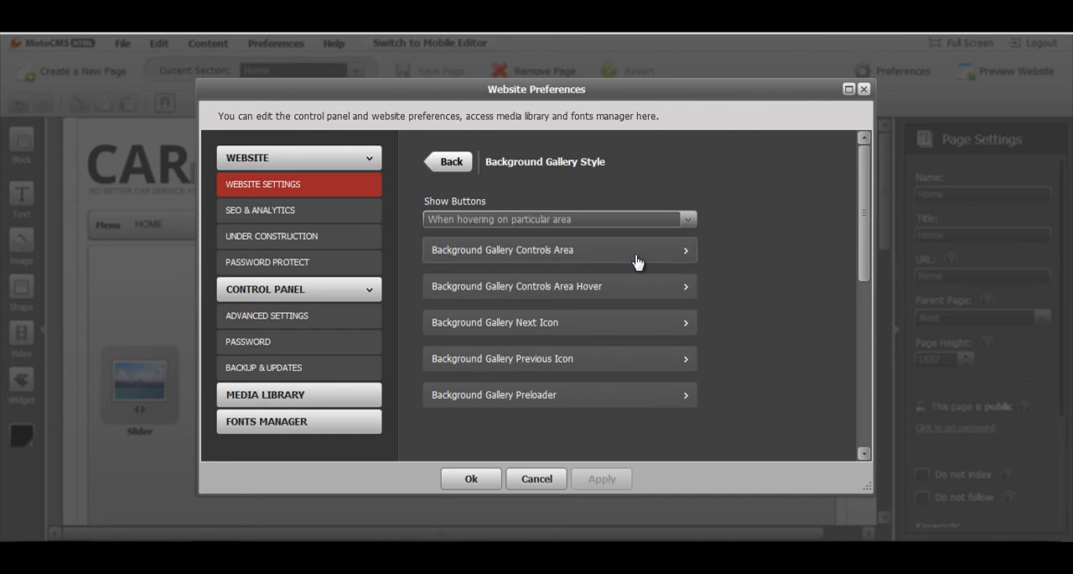
mouse_move(794, 322)
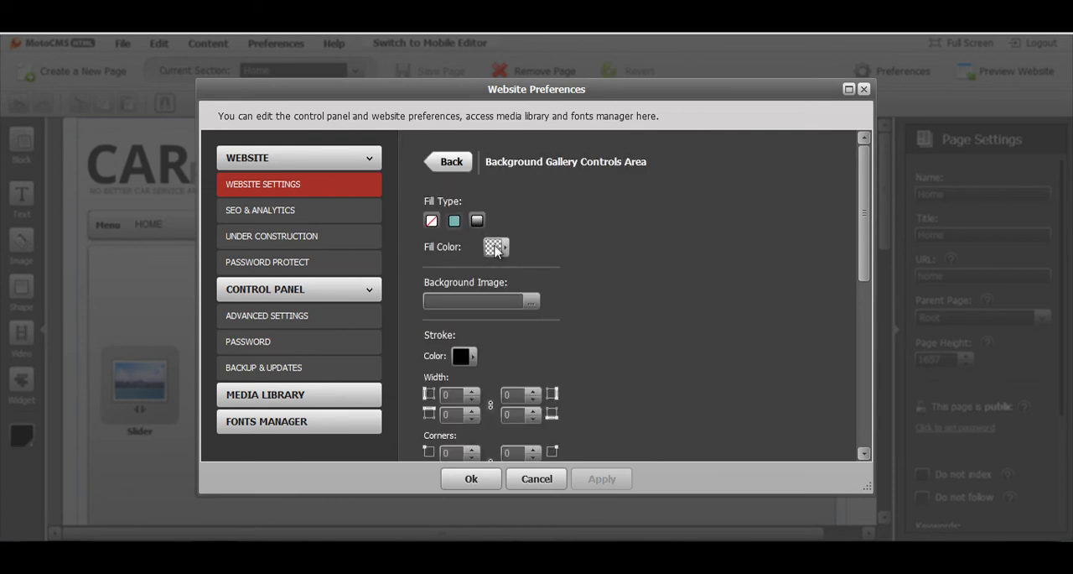
Set the Background Gallery Controls Area fill color to red and apply the configuration.
left_click(494, 246)
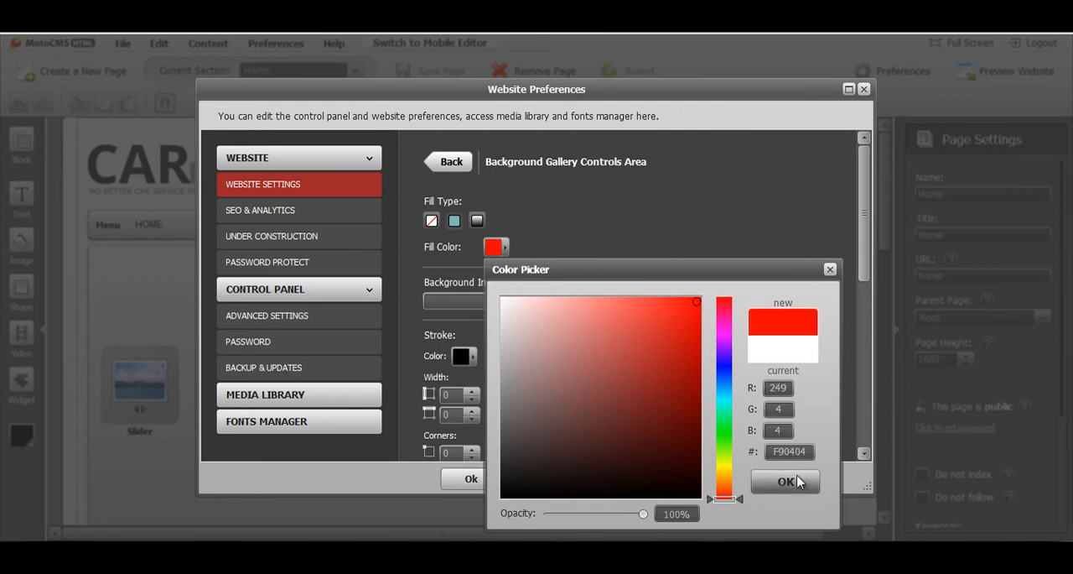
left_click(785, 479)
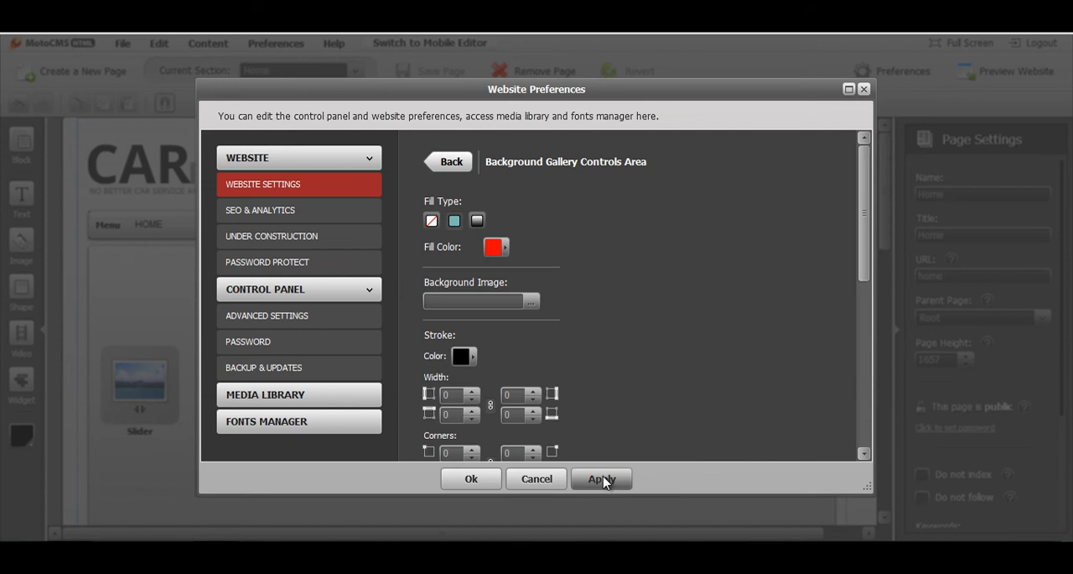
left_click(600, 478)
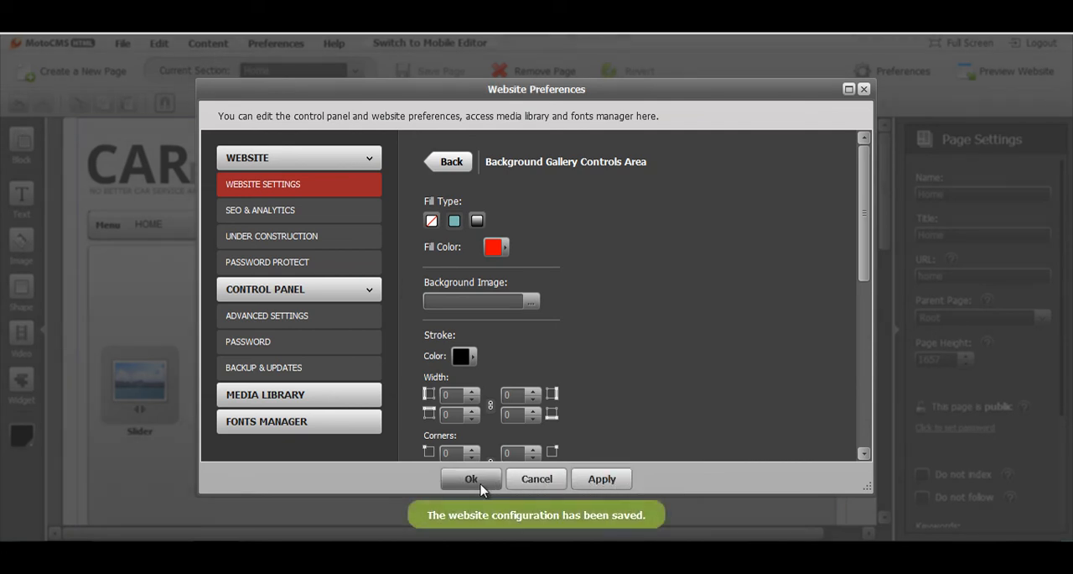
left_click(451, 161)
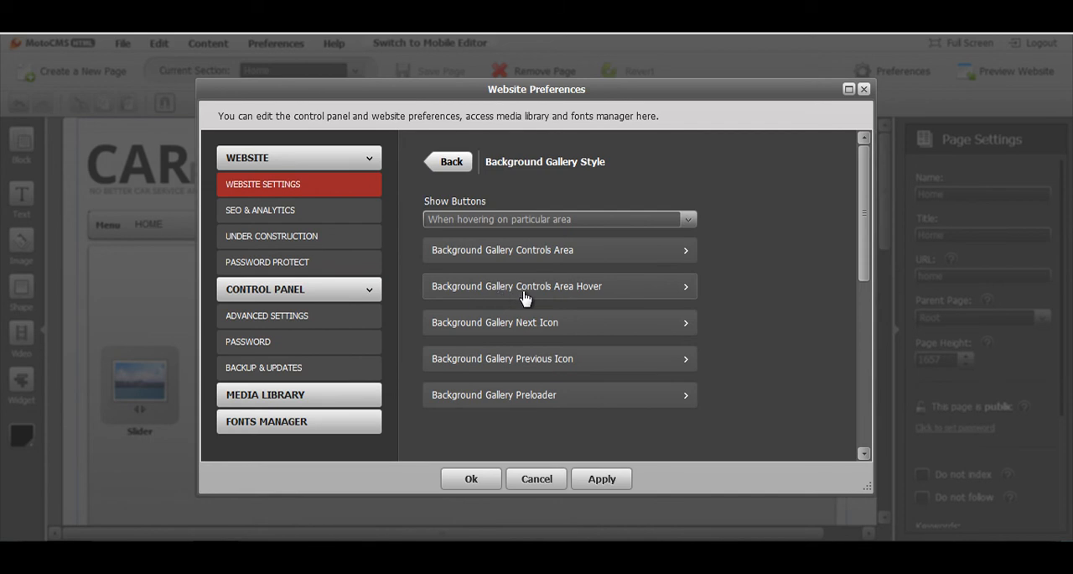
mouse_move(634, 294)
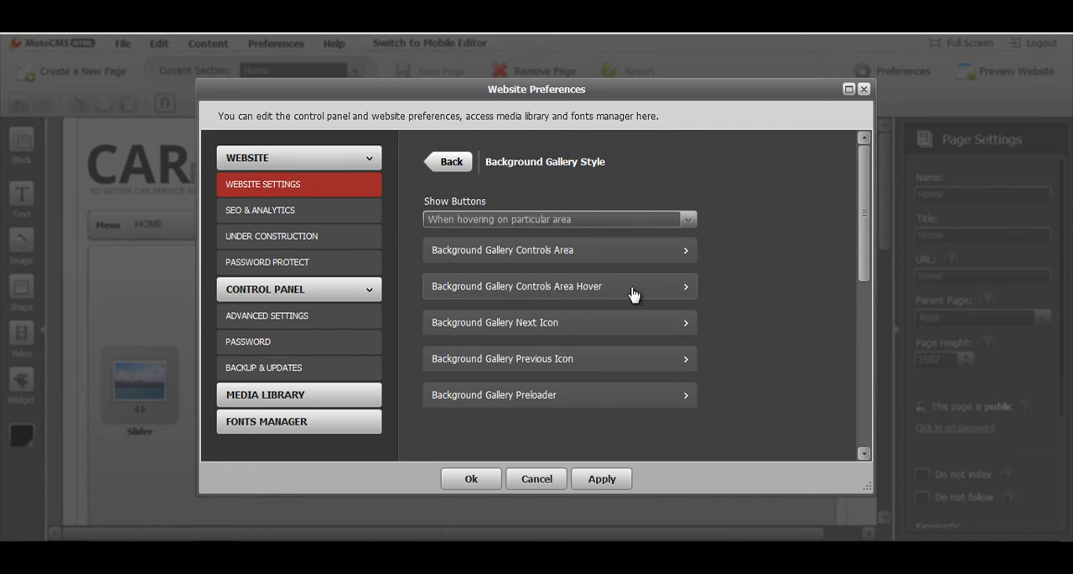
Give the Controls Area Hover a blue fill at 50% opacity, apply it, and close the preferences.
left_click(560, 285)
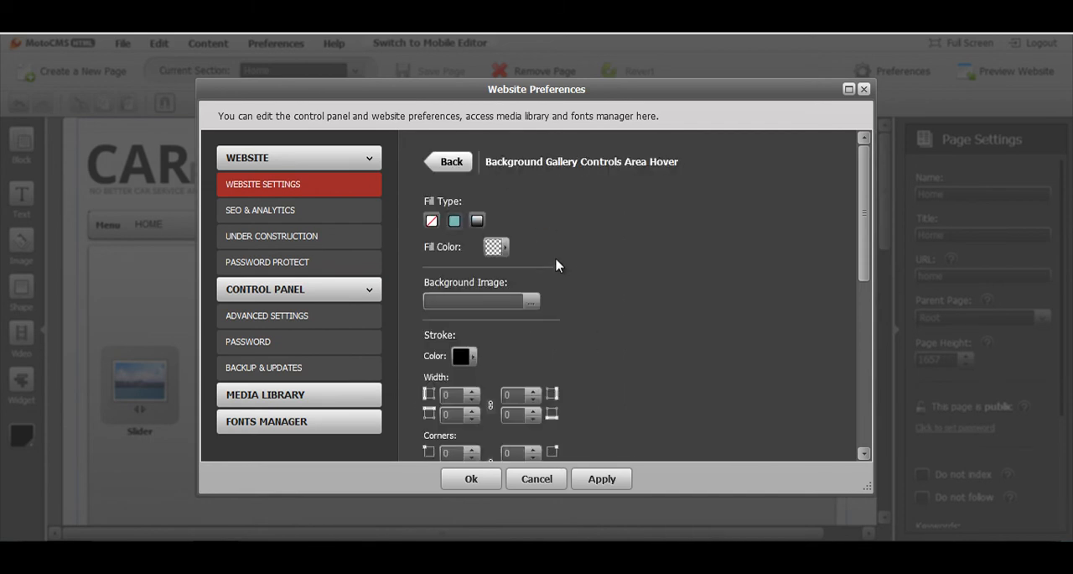
left_click(497, 244)
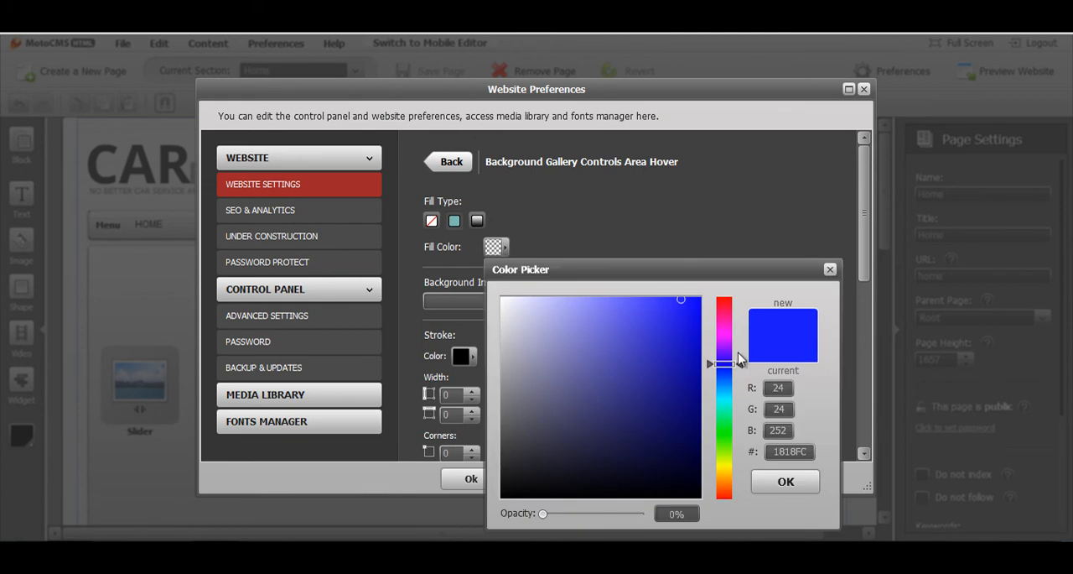
left_click_drag(543, 513, 644, 514)
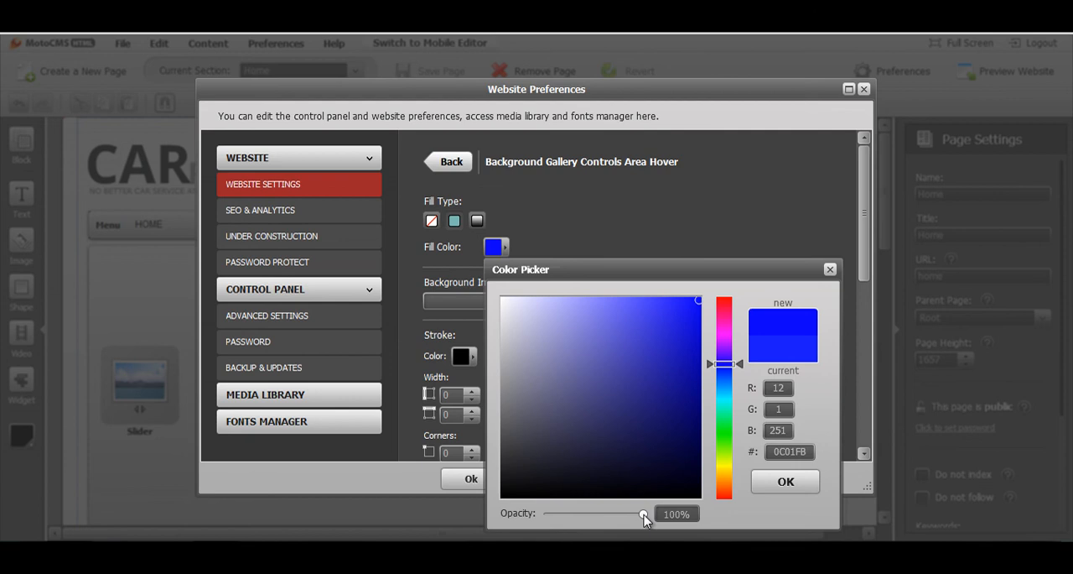
left_click_drag(644, 513, 594, 513)
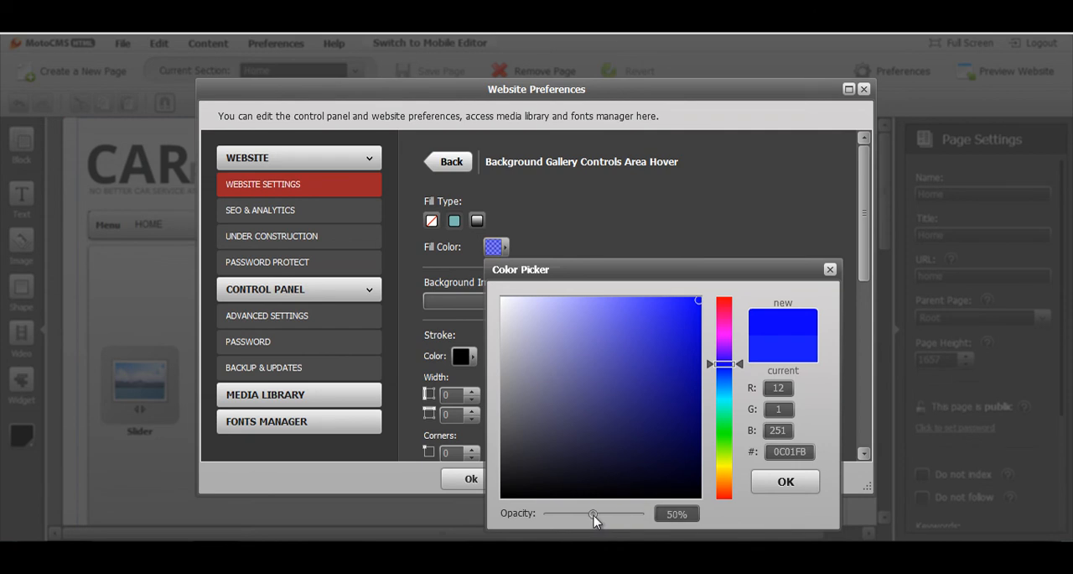
left_click(785, 480)
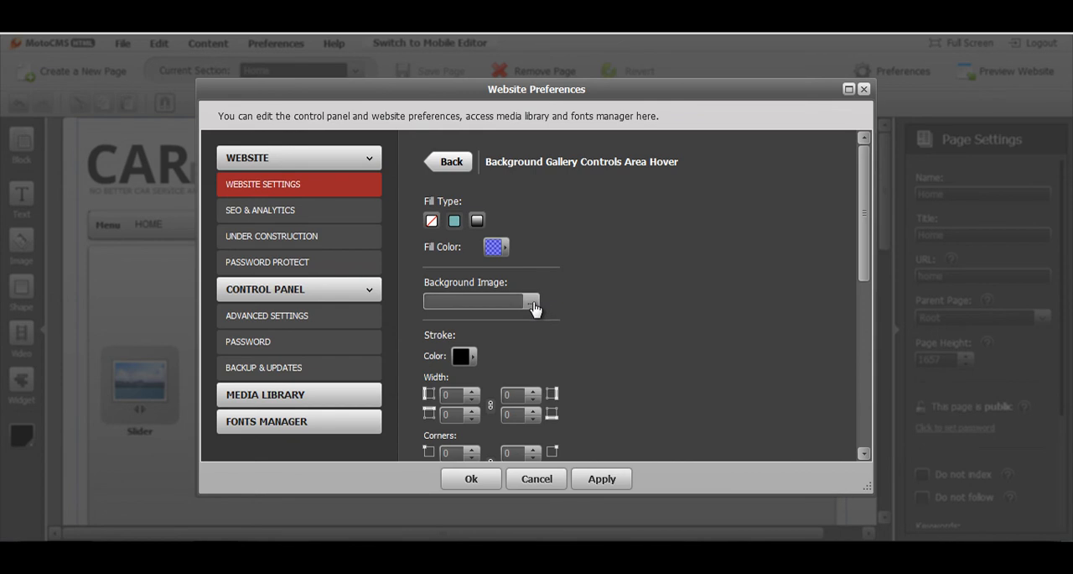
left_click(600, 478)
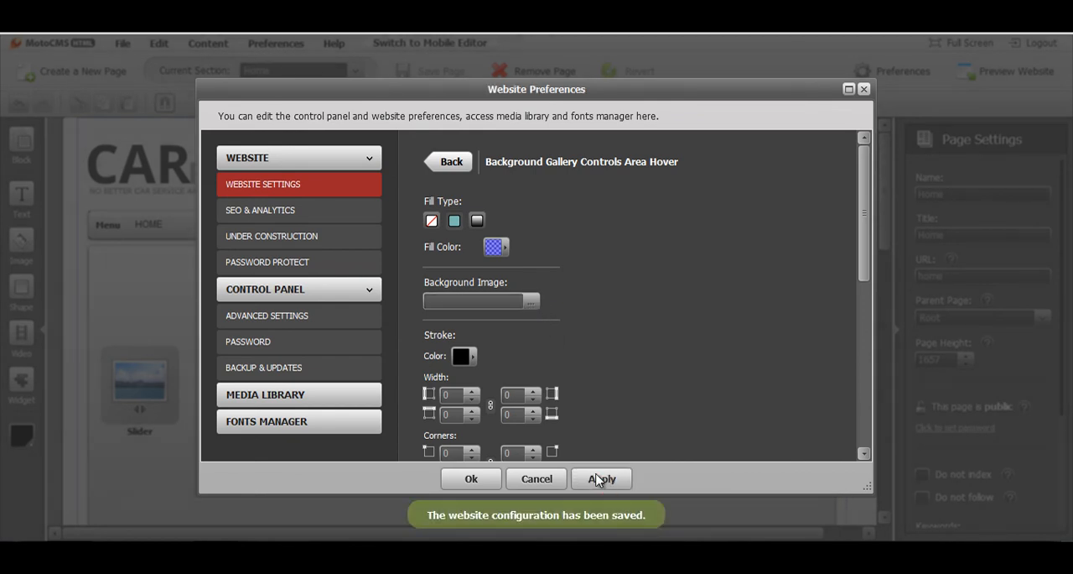
left_click(471, 478)
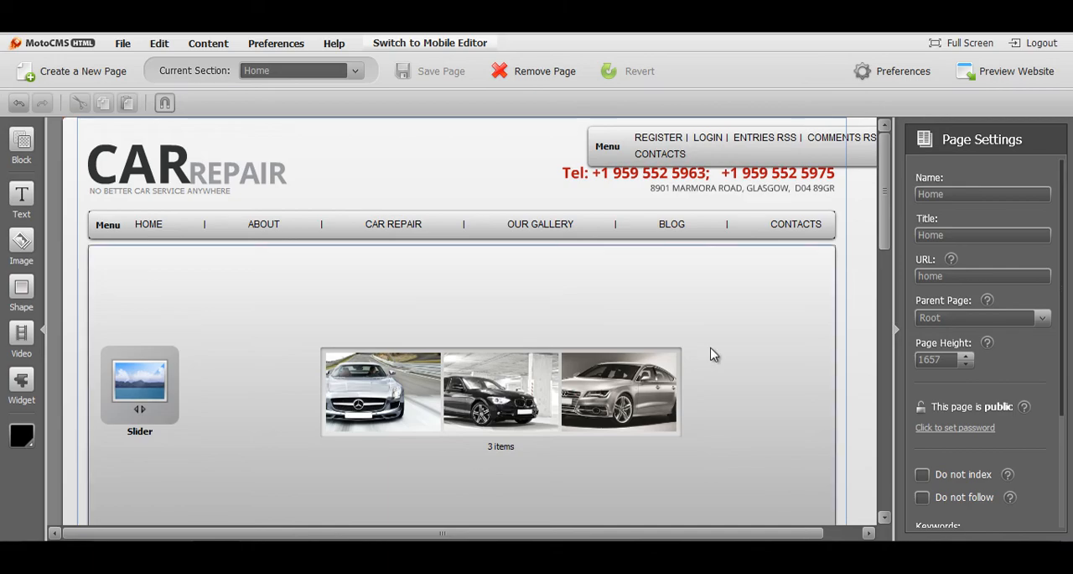
left_click(1007, 71)
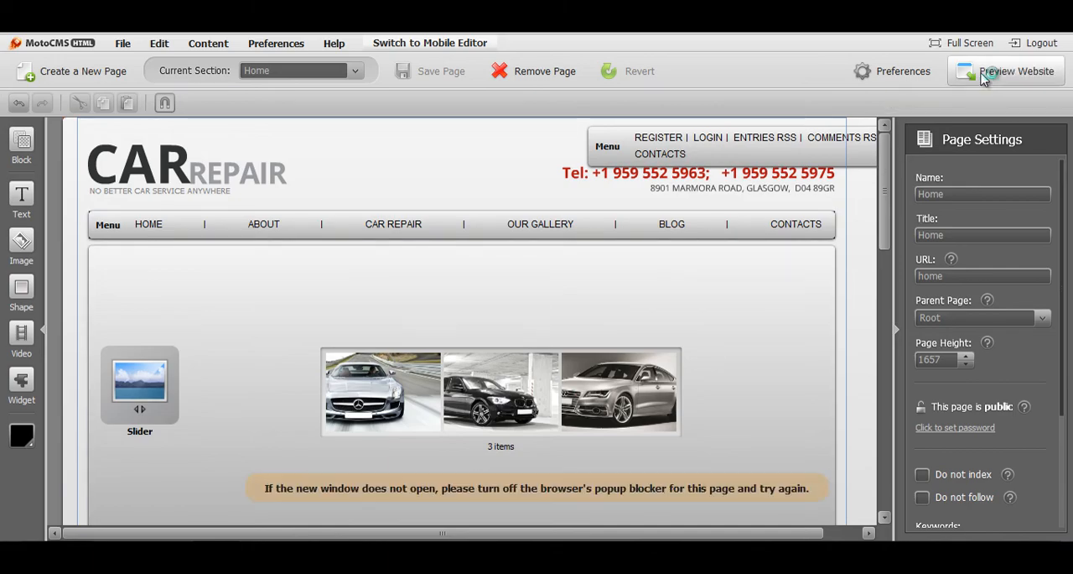
left_click(1006, 70)
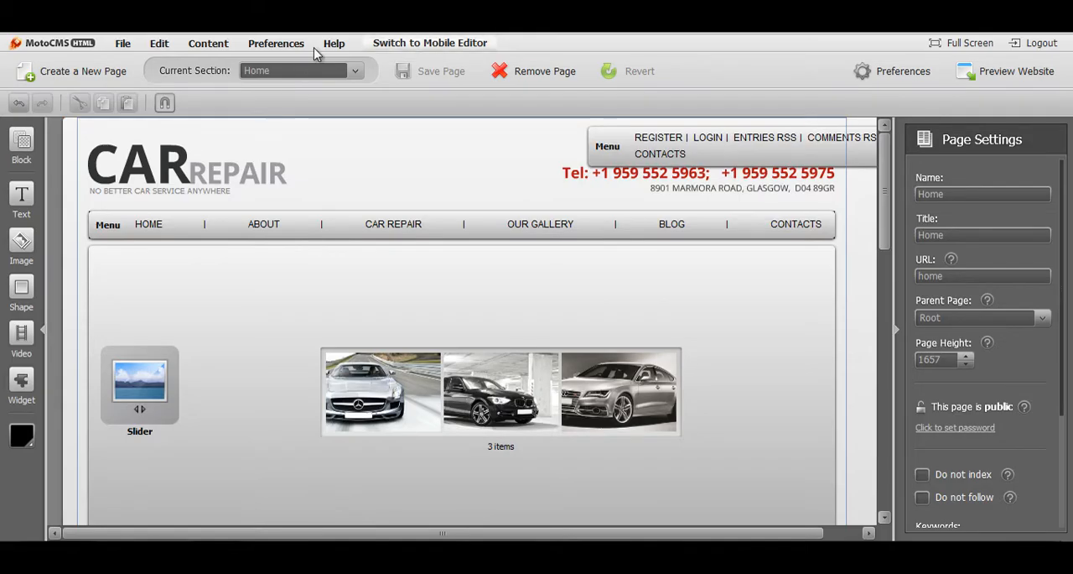
Reach Background Gallery Style in Website Preferences and bring up the Next Icon settings.
left_click(275, 44)
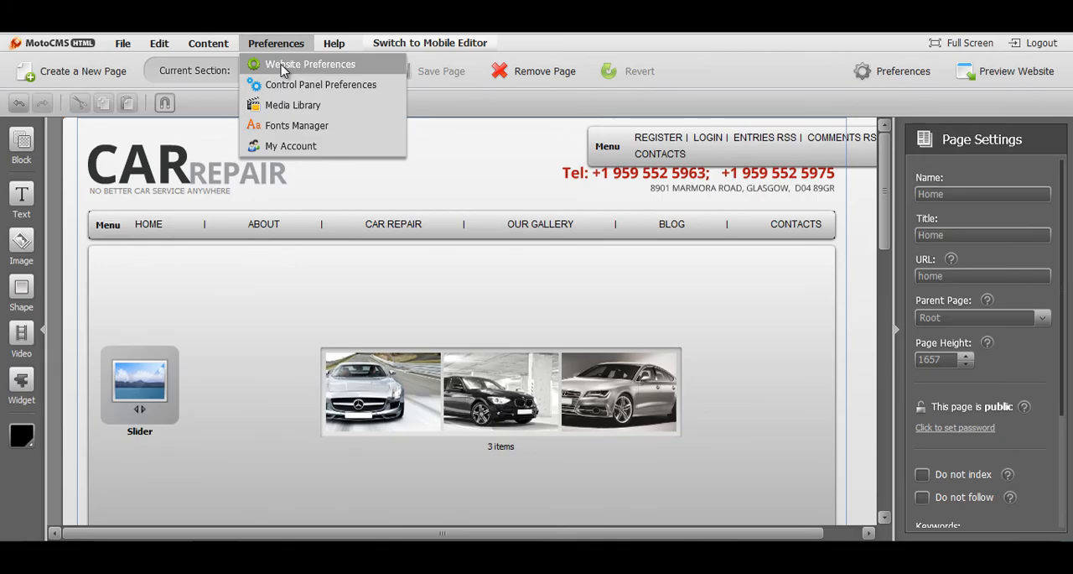
left_click(309, 64)
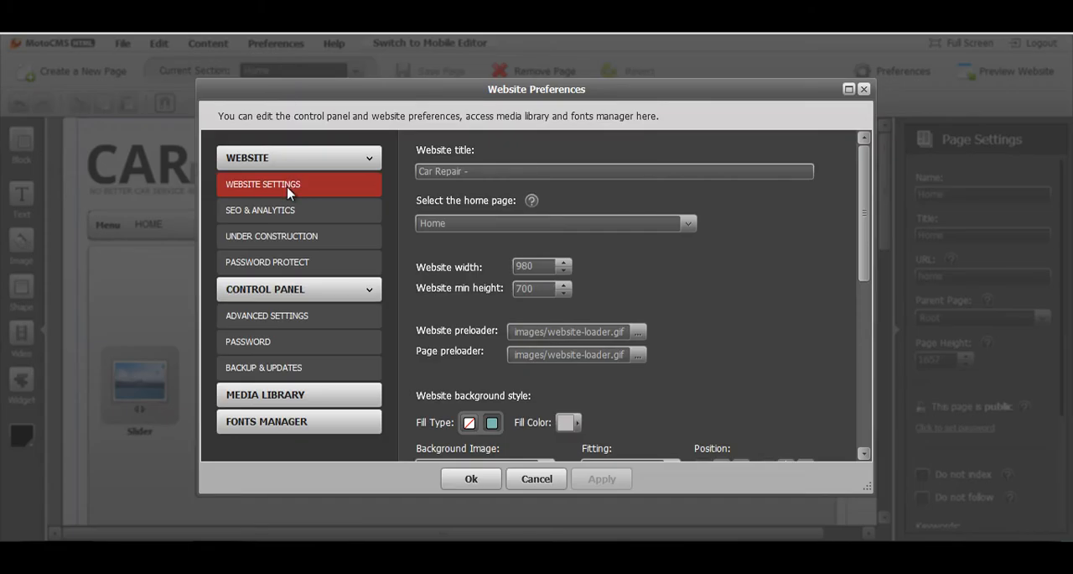
scroll("down", 3)
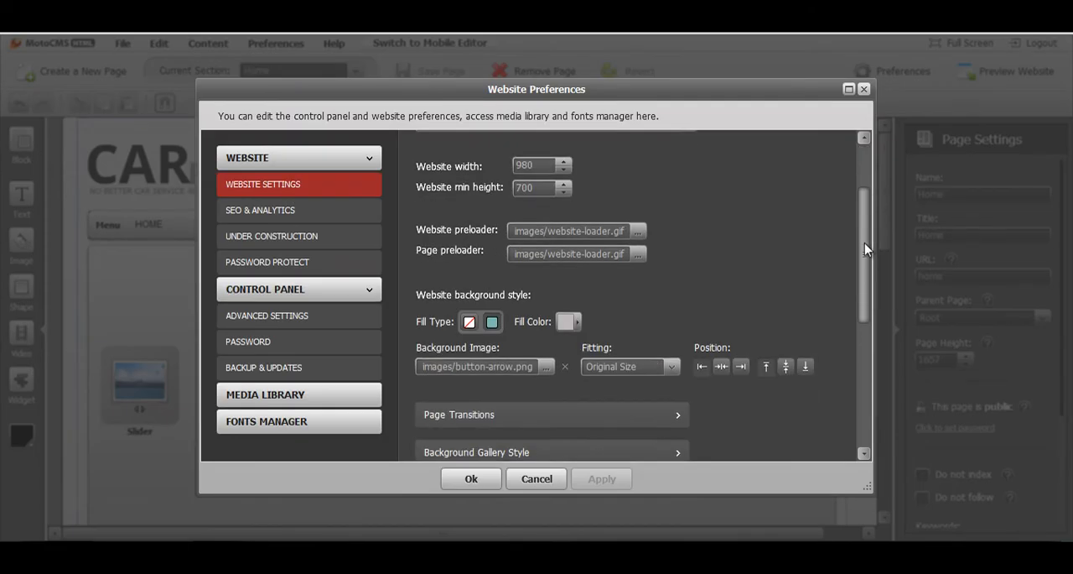
scroll("down", 3)
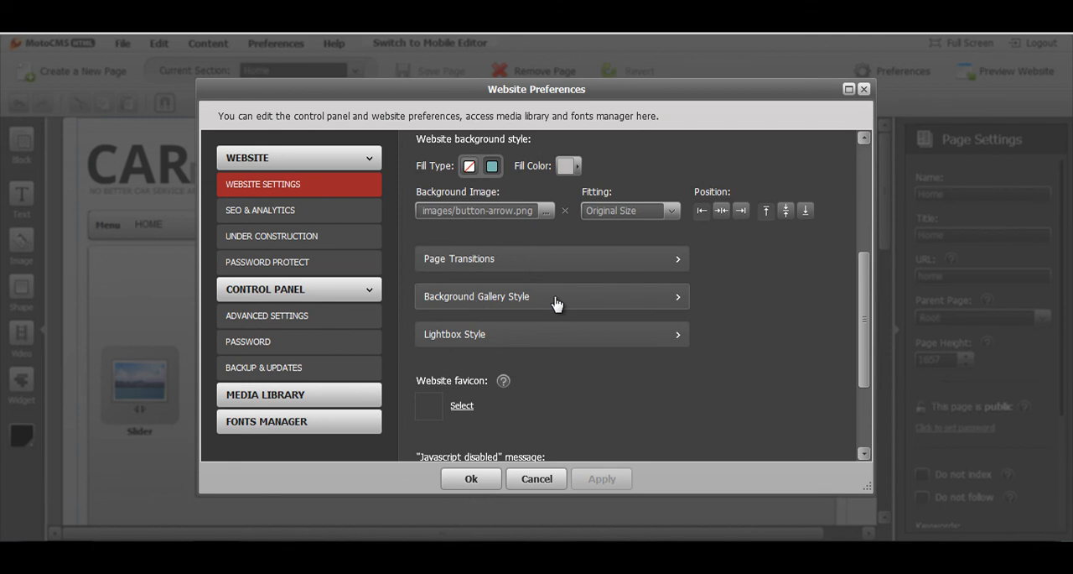
left_click(552, 295)
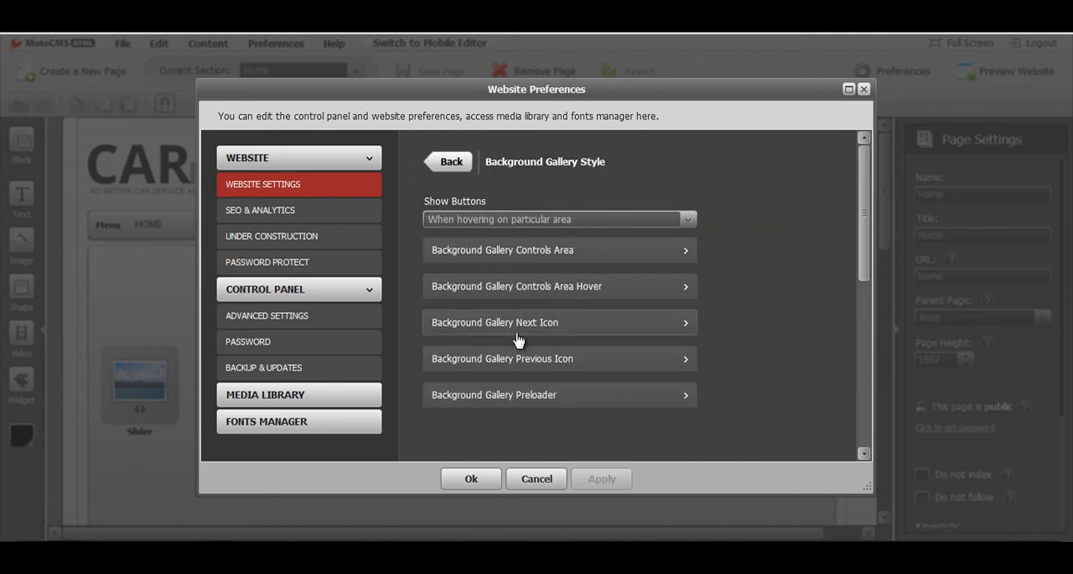
mouse_move(557, 332)
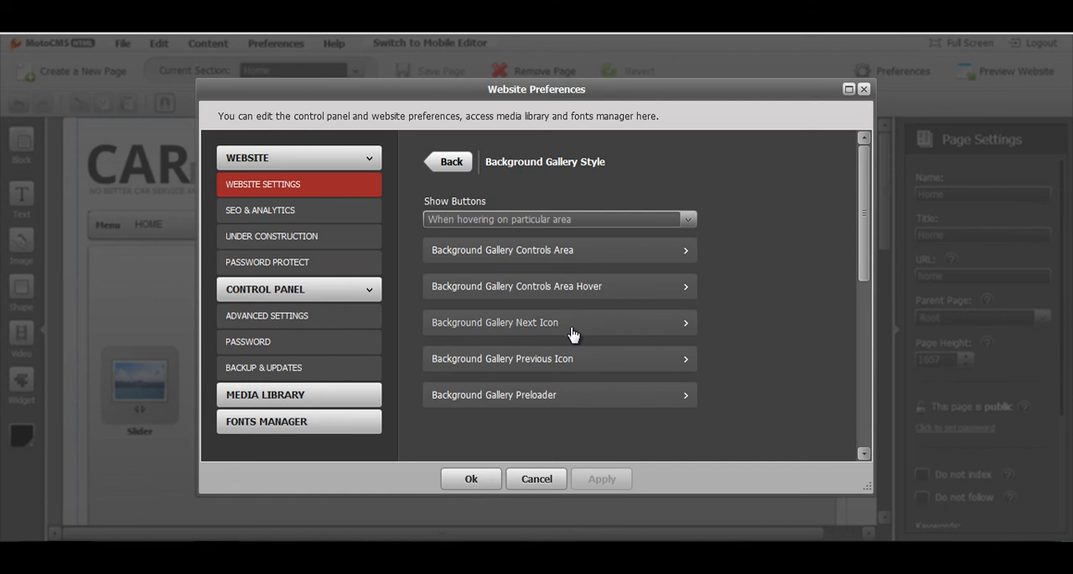
left_click(560, 322)
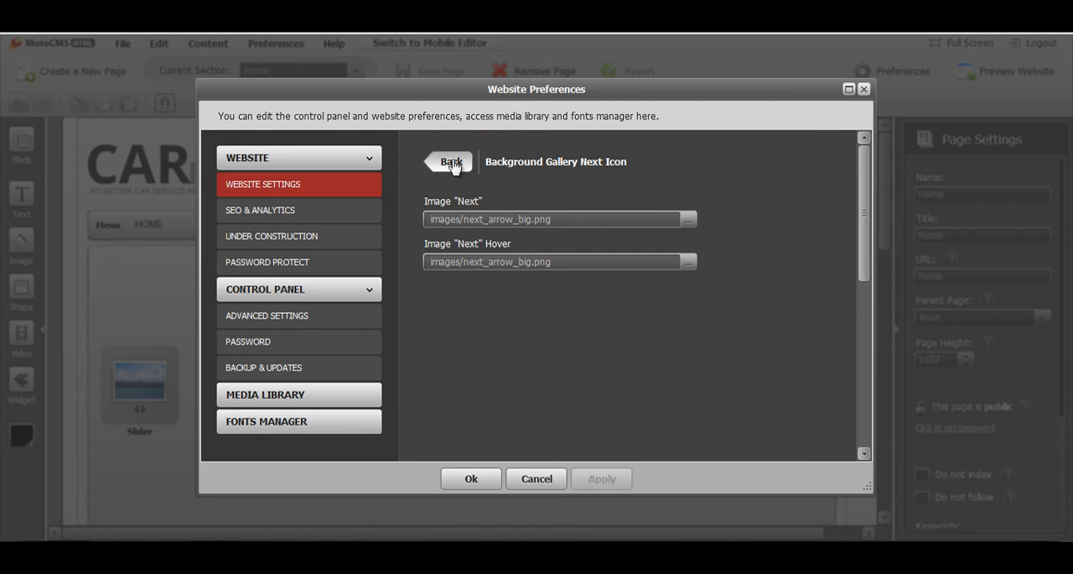
Keep the Background Gallery Preloader Horizontal Align as Left, confirm, and view the live site preview.
left_click(451, 161)
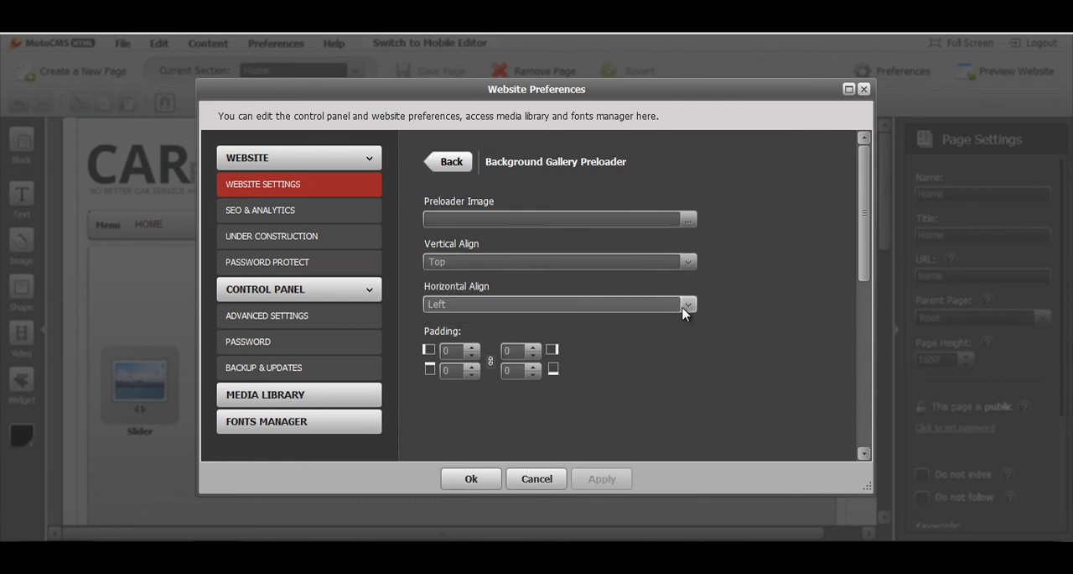
left_click(688, 304)
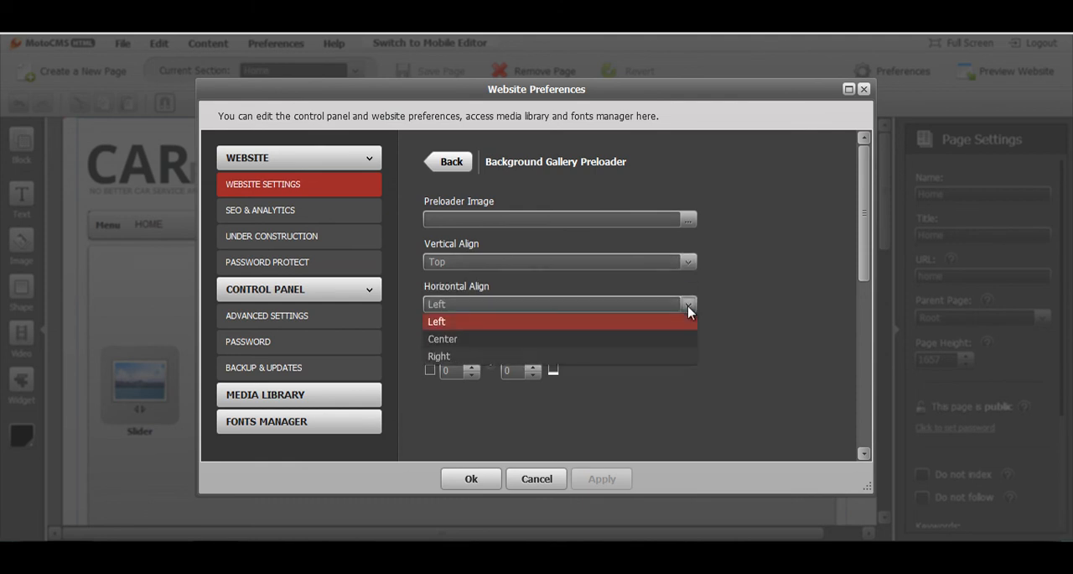
left_click(436, 322)
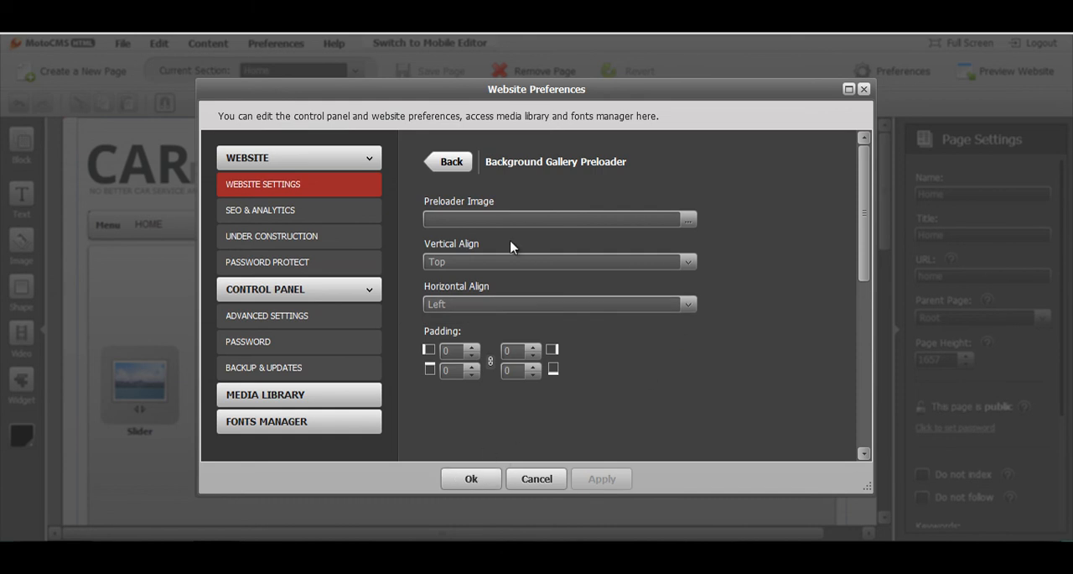
mouse_move(514, 249)
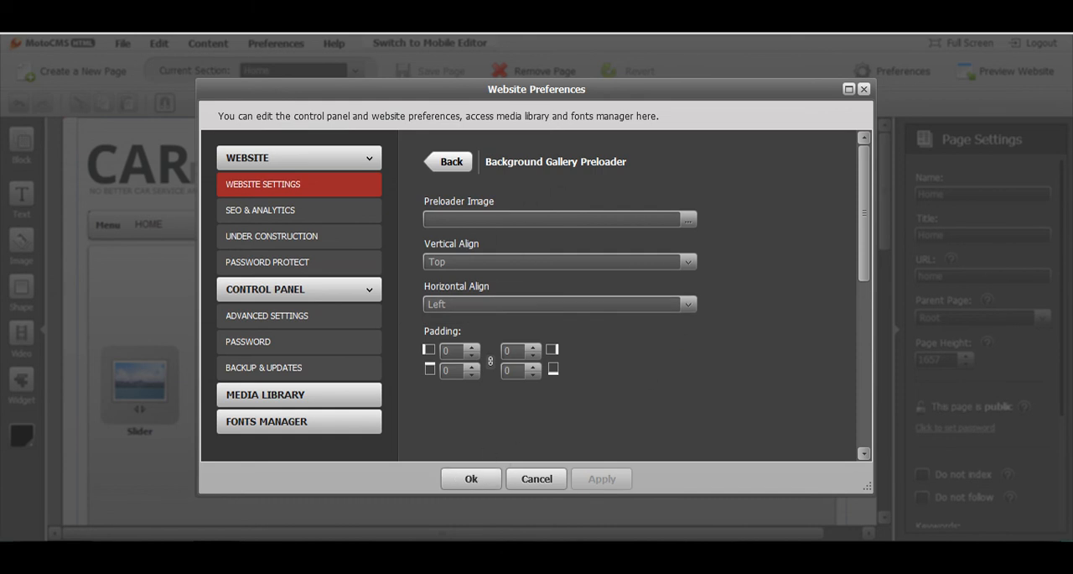
left_click(469, 478)
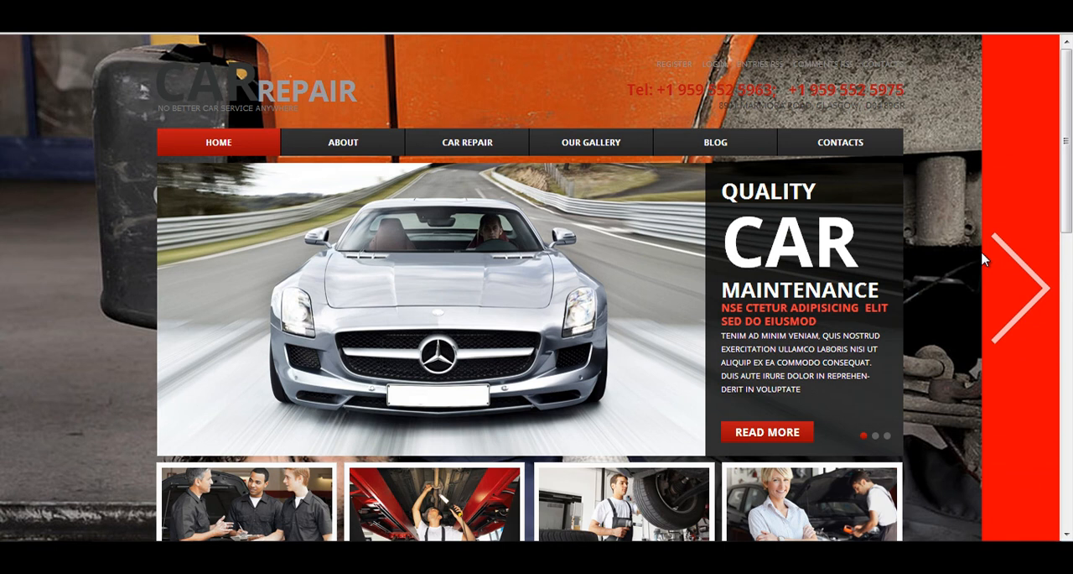
mouse_move(943, 141)
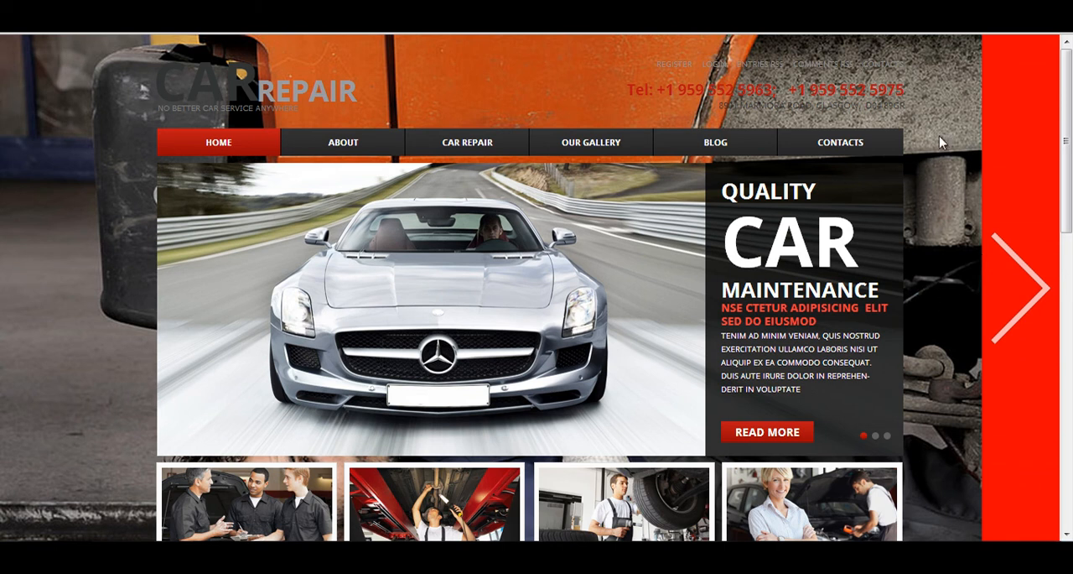